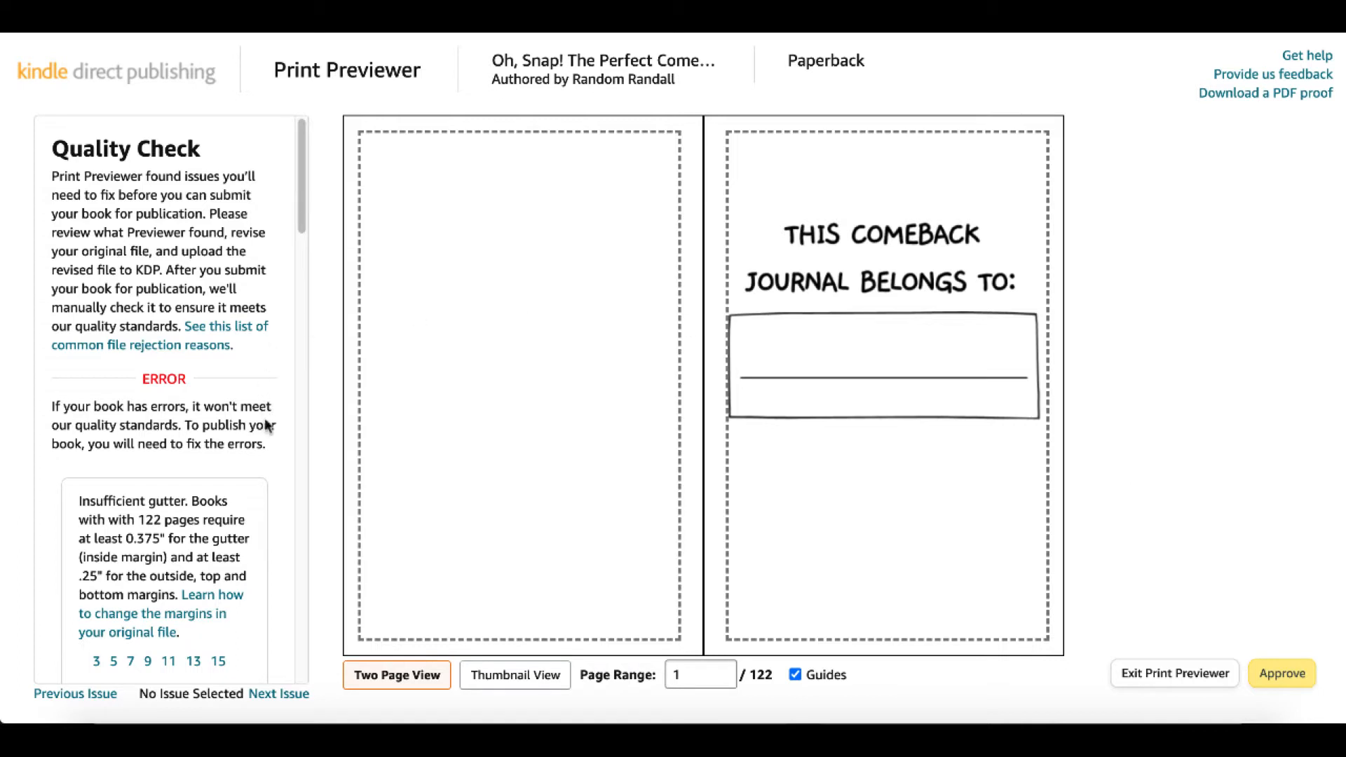
- Jump to flagged page 3, advance to spread 4–5, and read the text-outside-guides warning
scroll(down, 3)
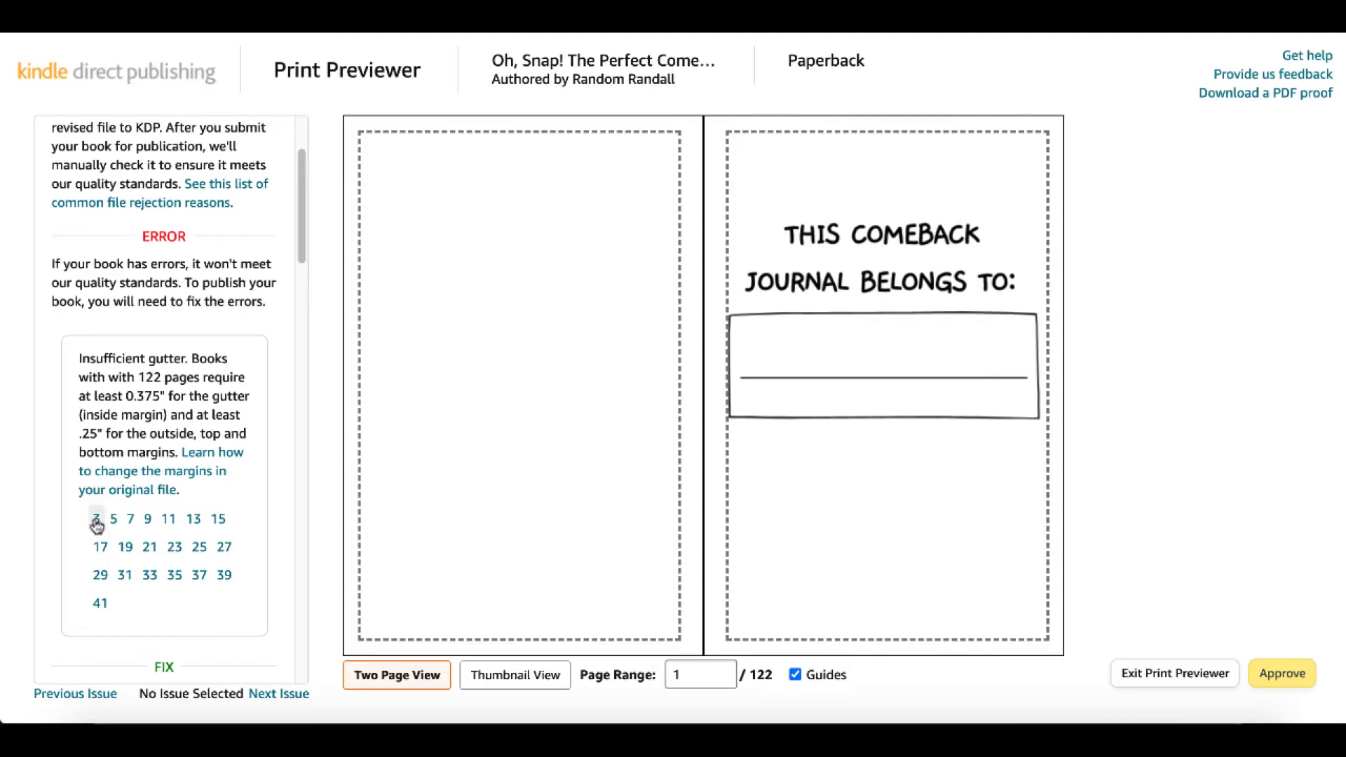
click(96, 517)
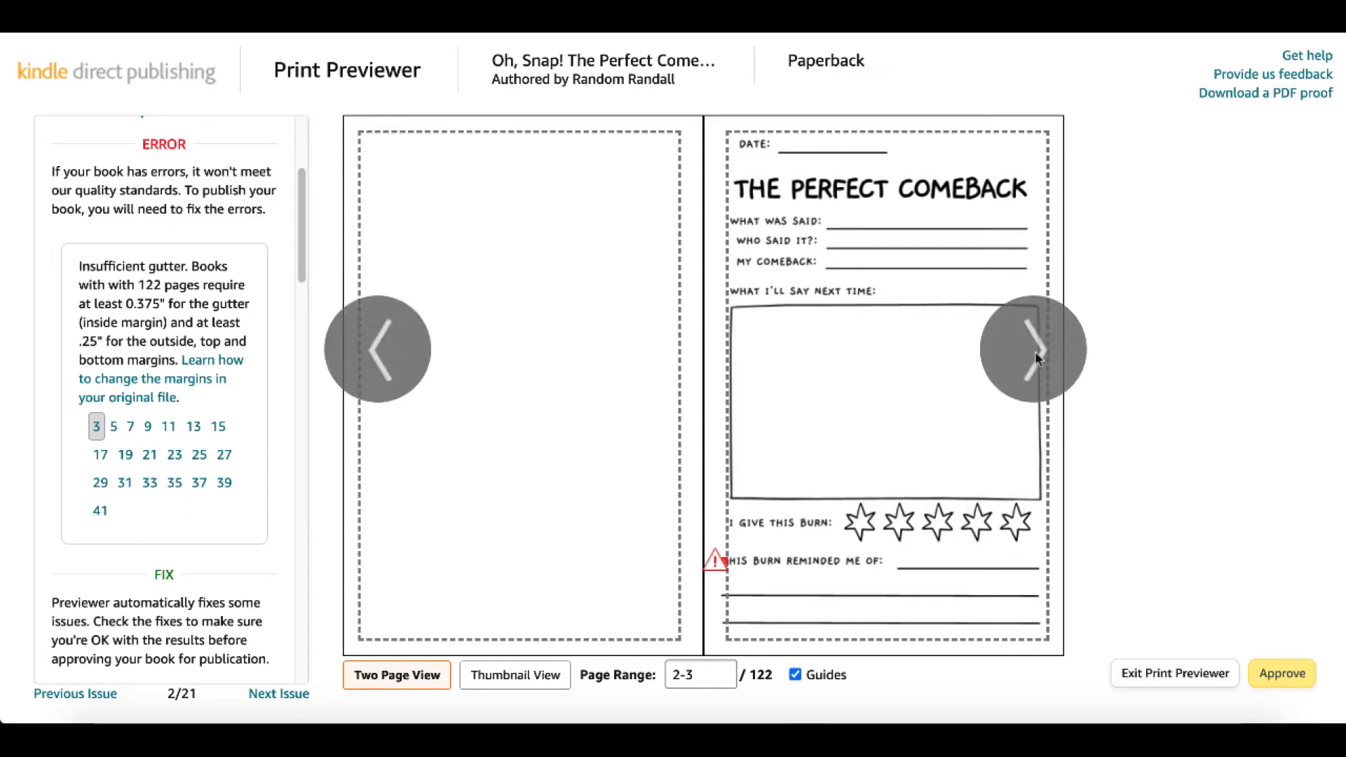
click(1032, 348)
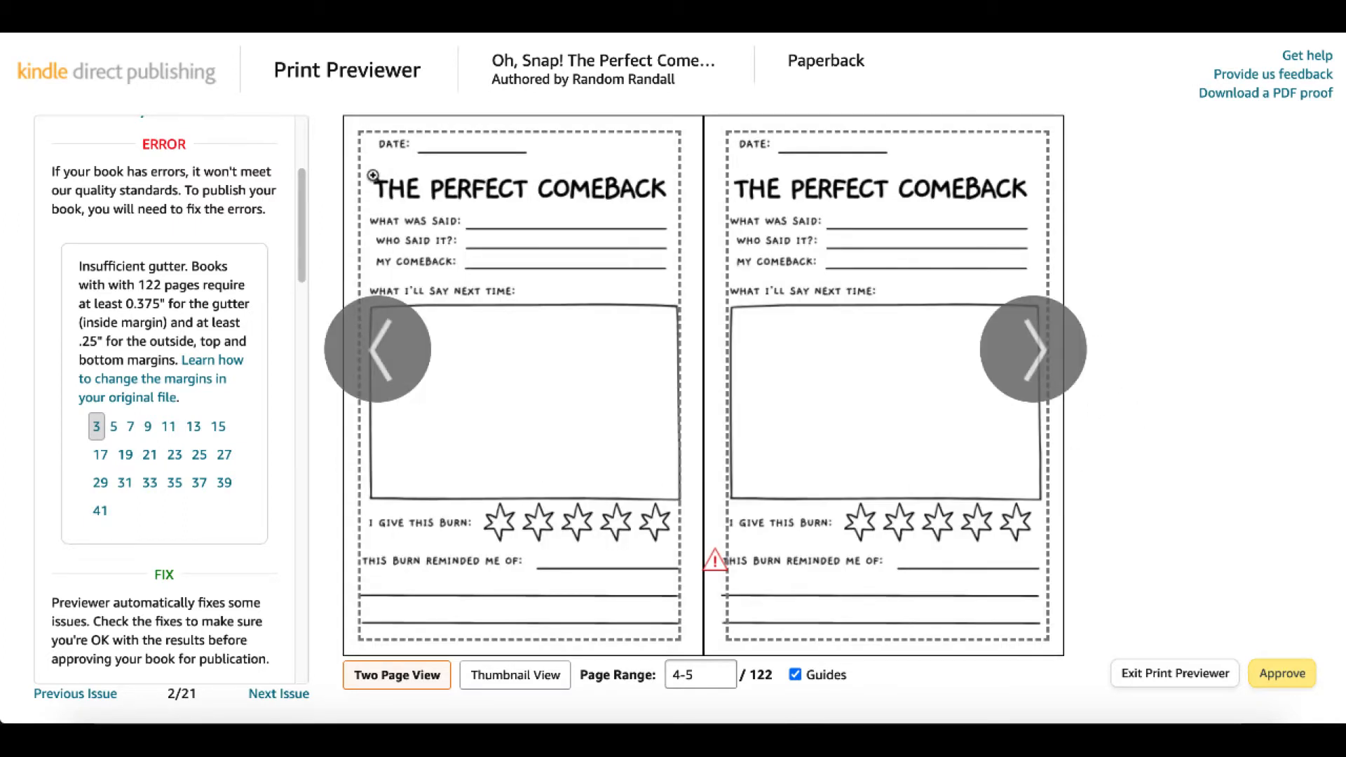
mouse_move(663, 594)
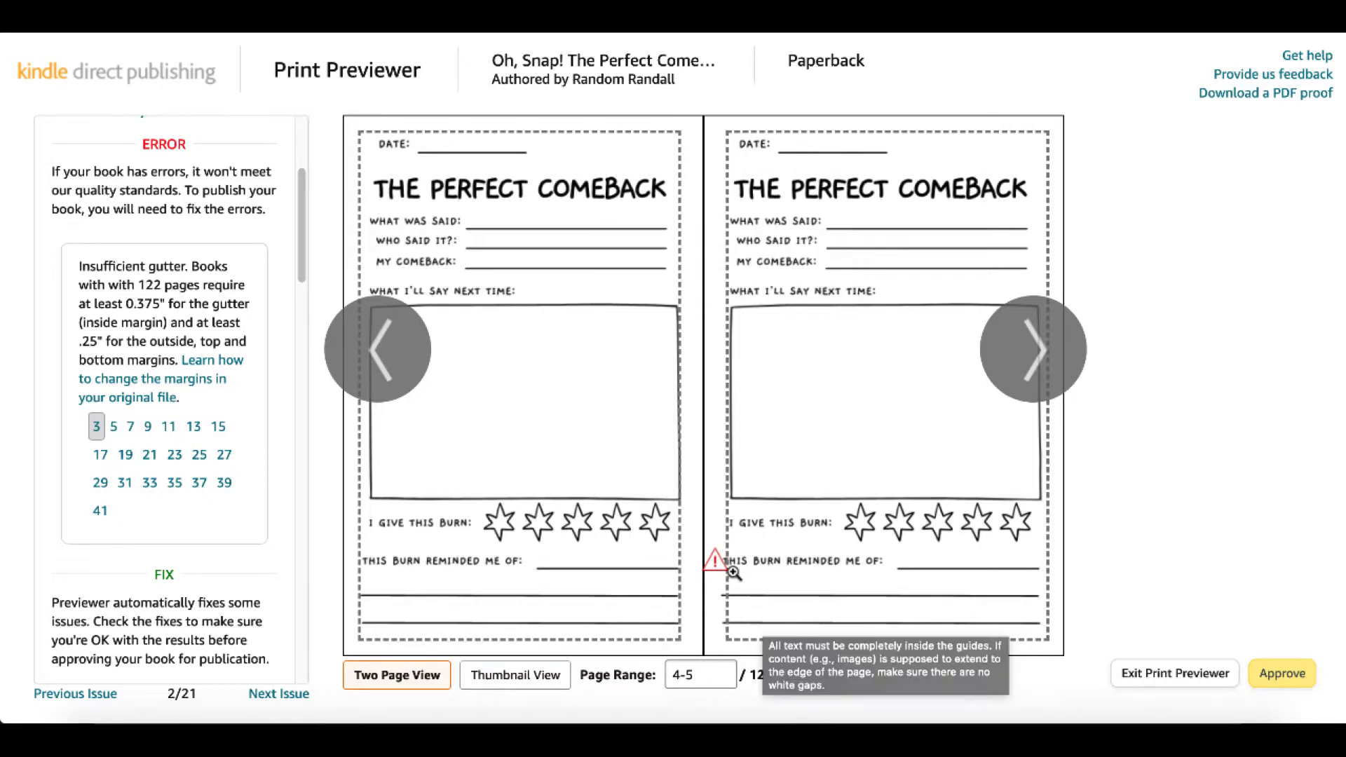
click(794, 674)
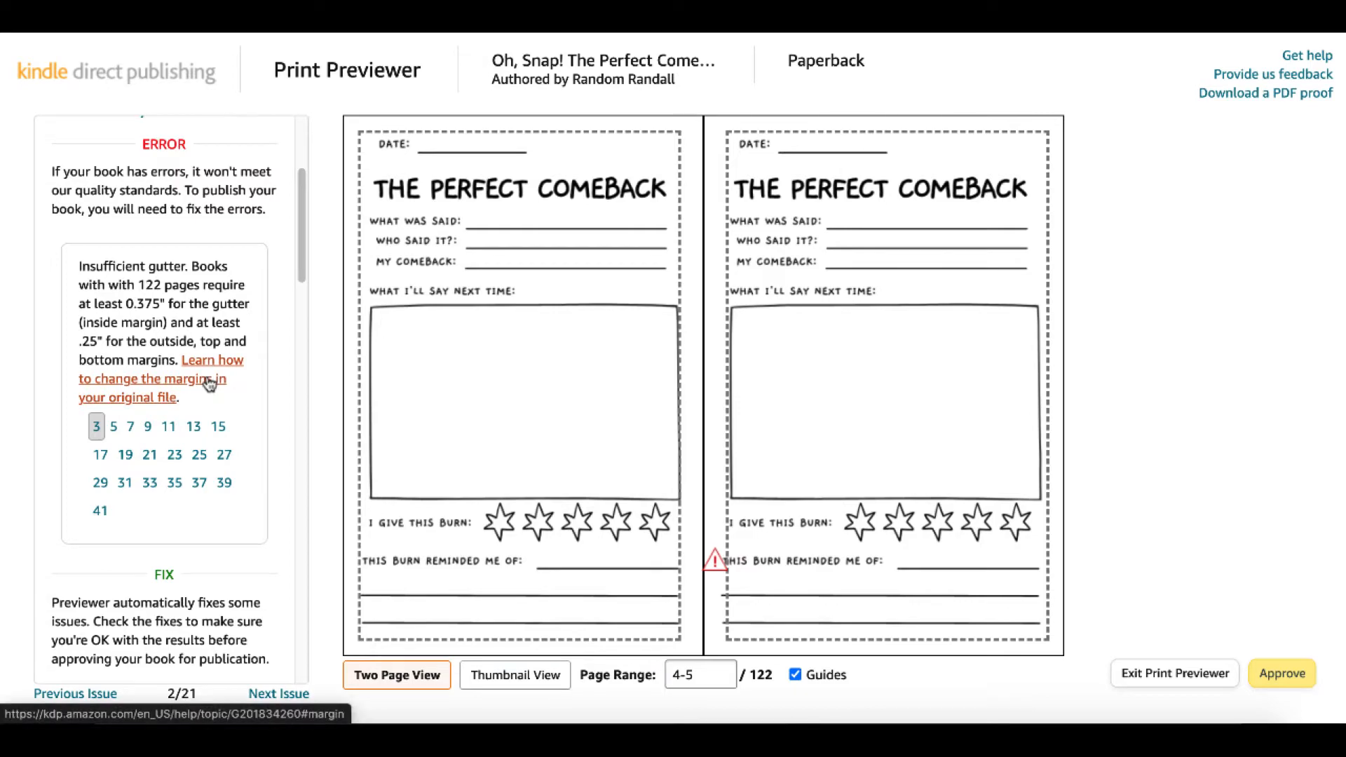
- Follow the change-margins help link into the KDP formatting issues article and browse it
click(148, 378)
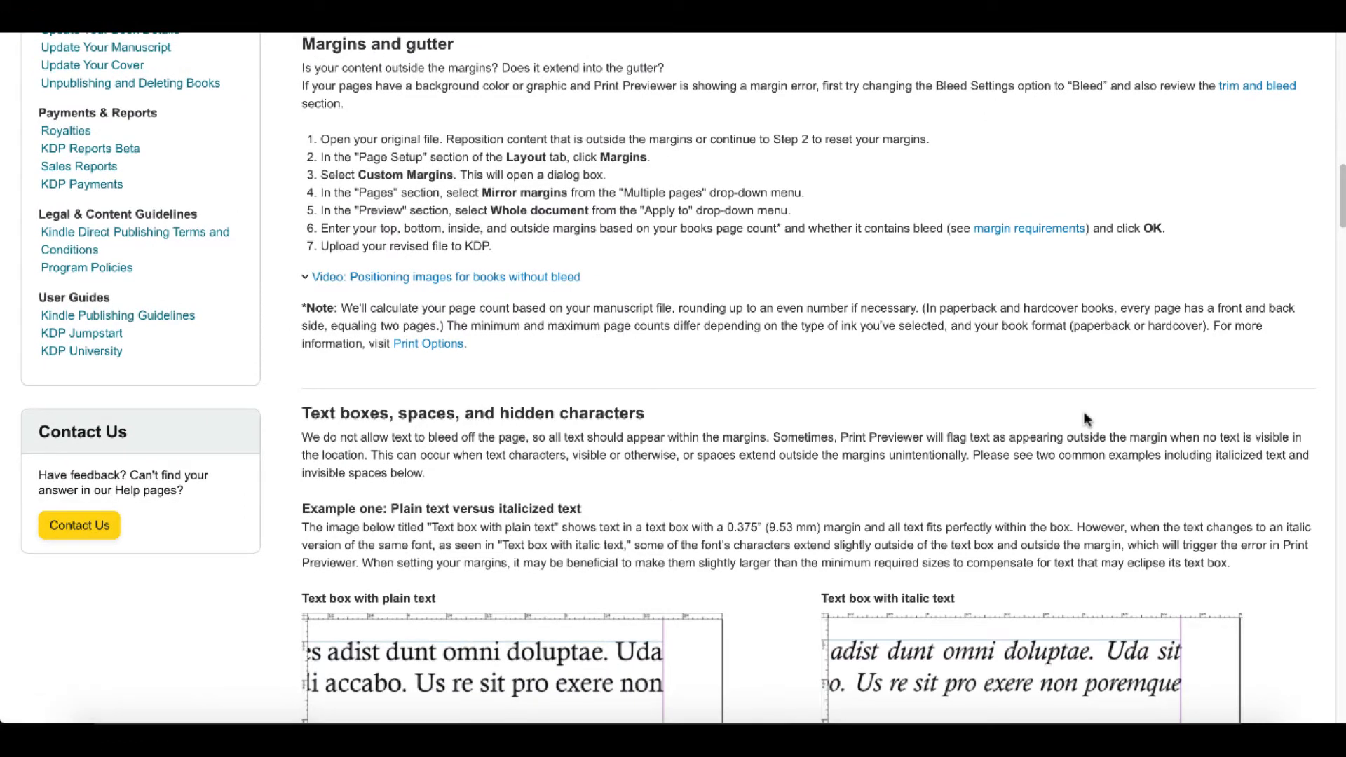
click(444, 276)
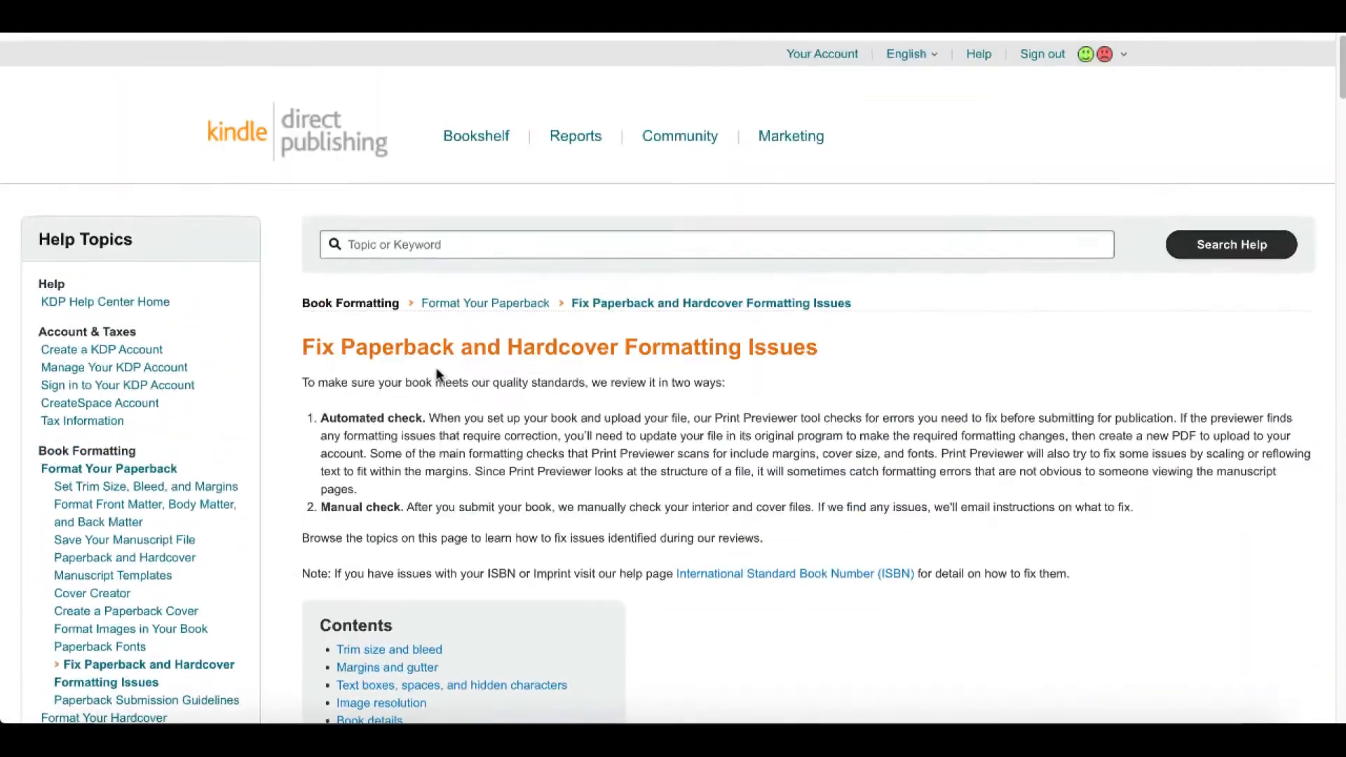
scroll(down, 3)
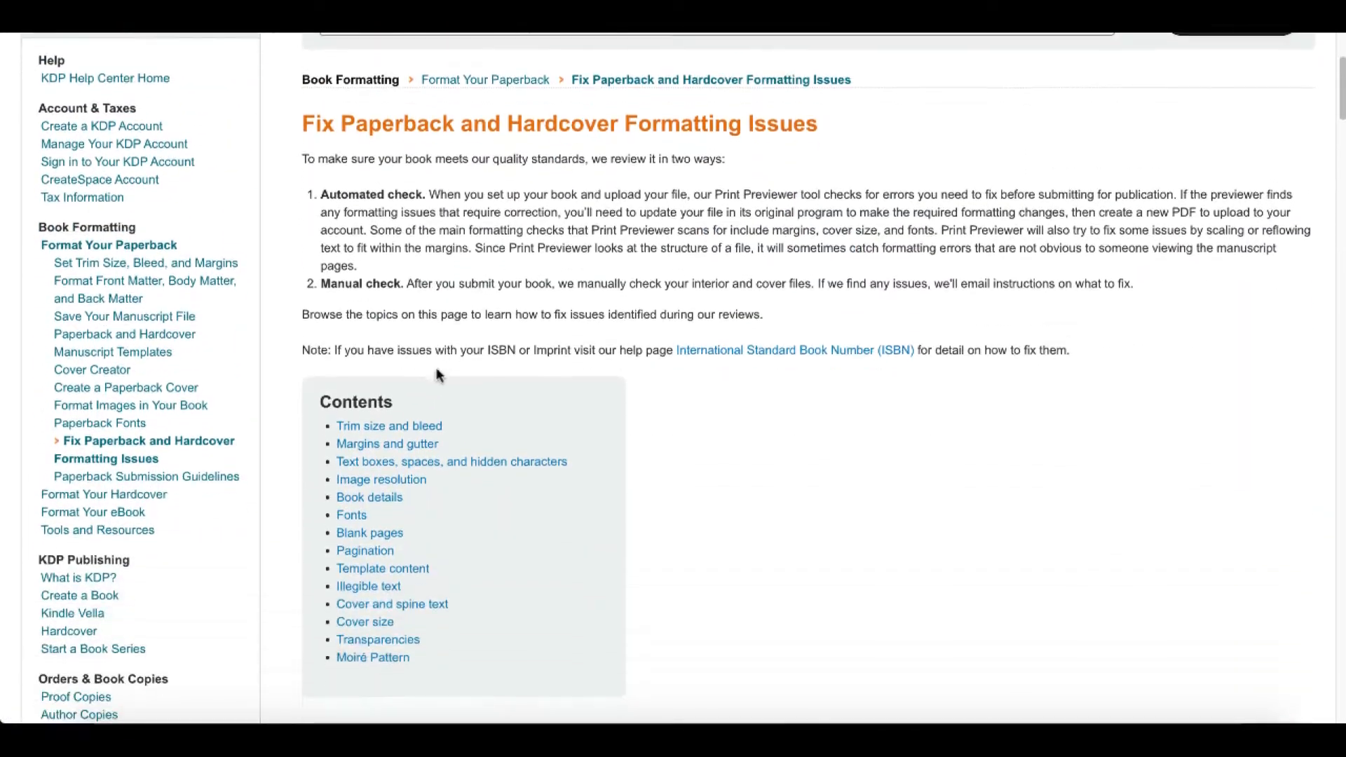
scroll(down, 3)
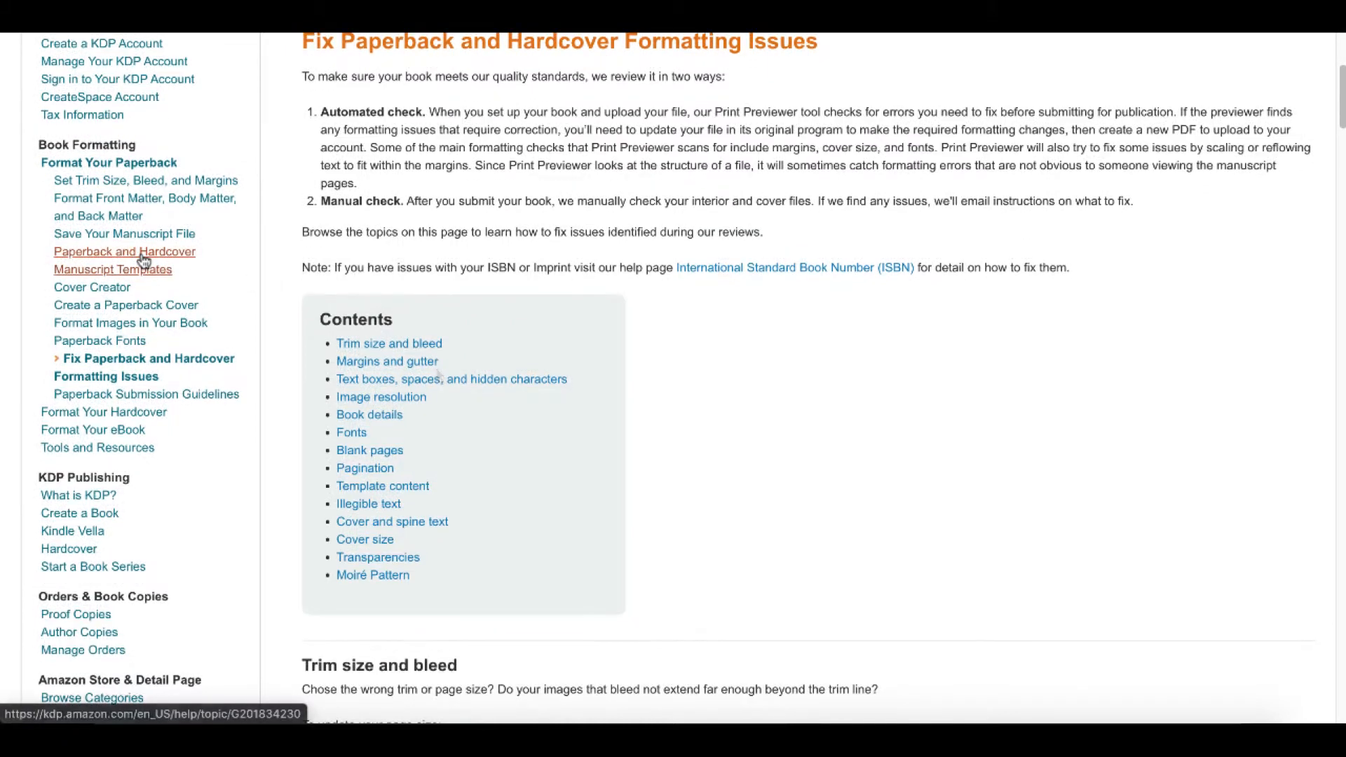
- Go to the Paperback and Hardcover Manuscript Templates article's Choose a template section
click(125, 259)
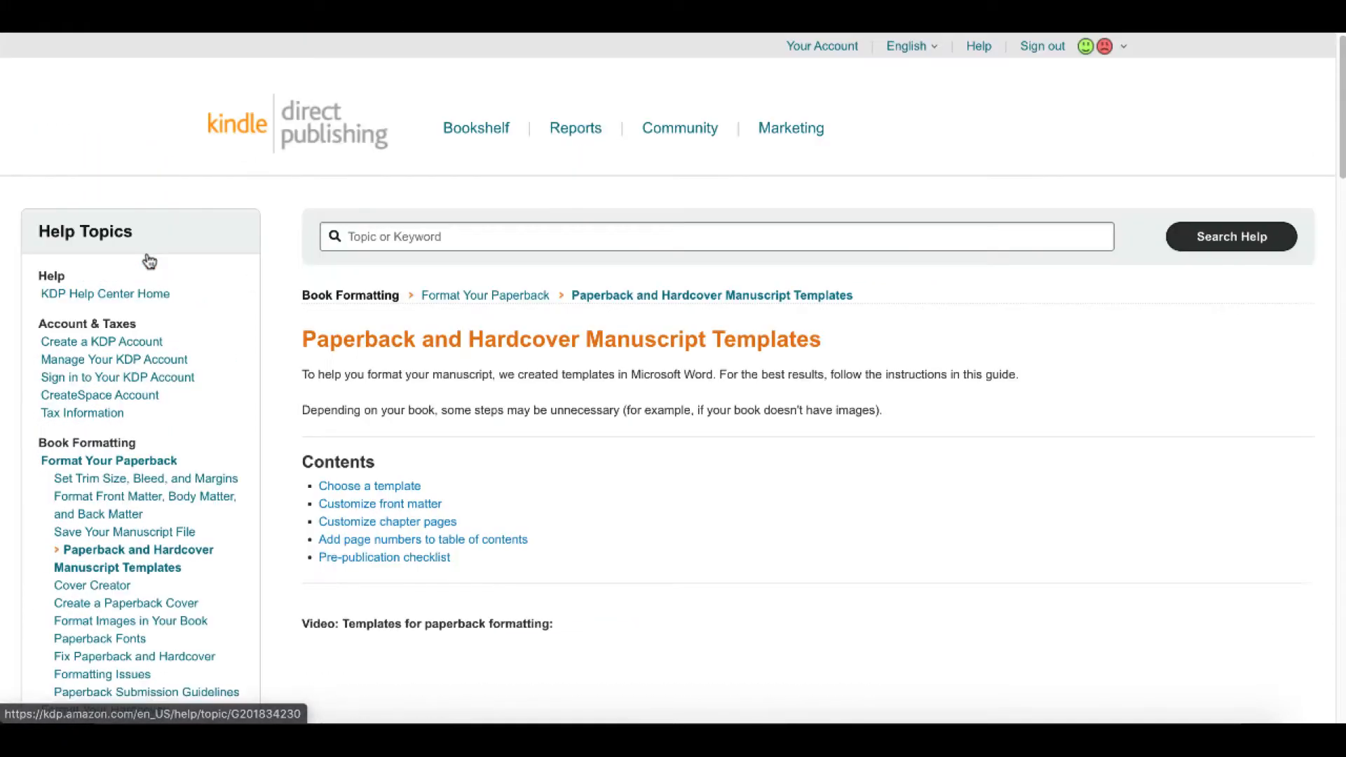
scroll(down, 3)
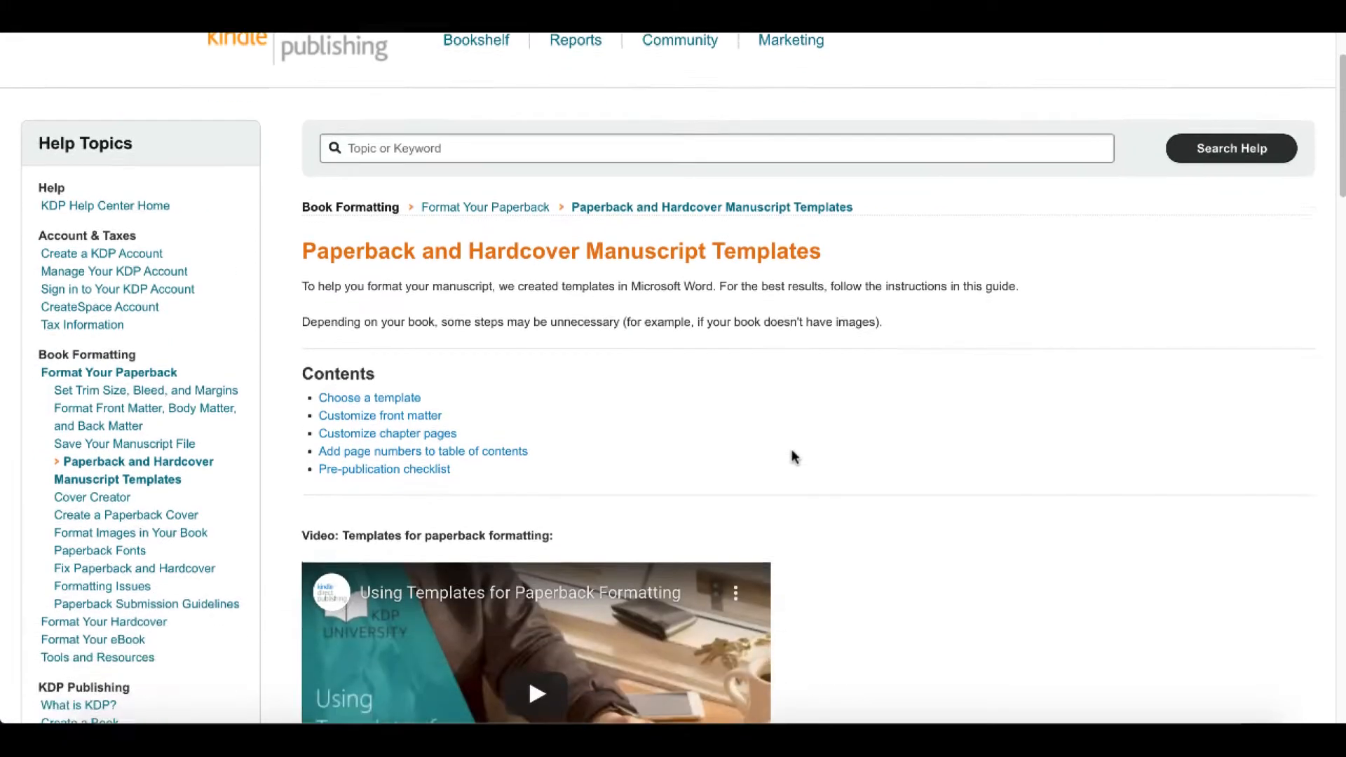
scroll(down, 3)
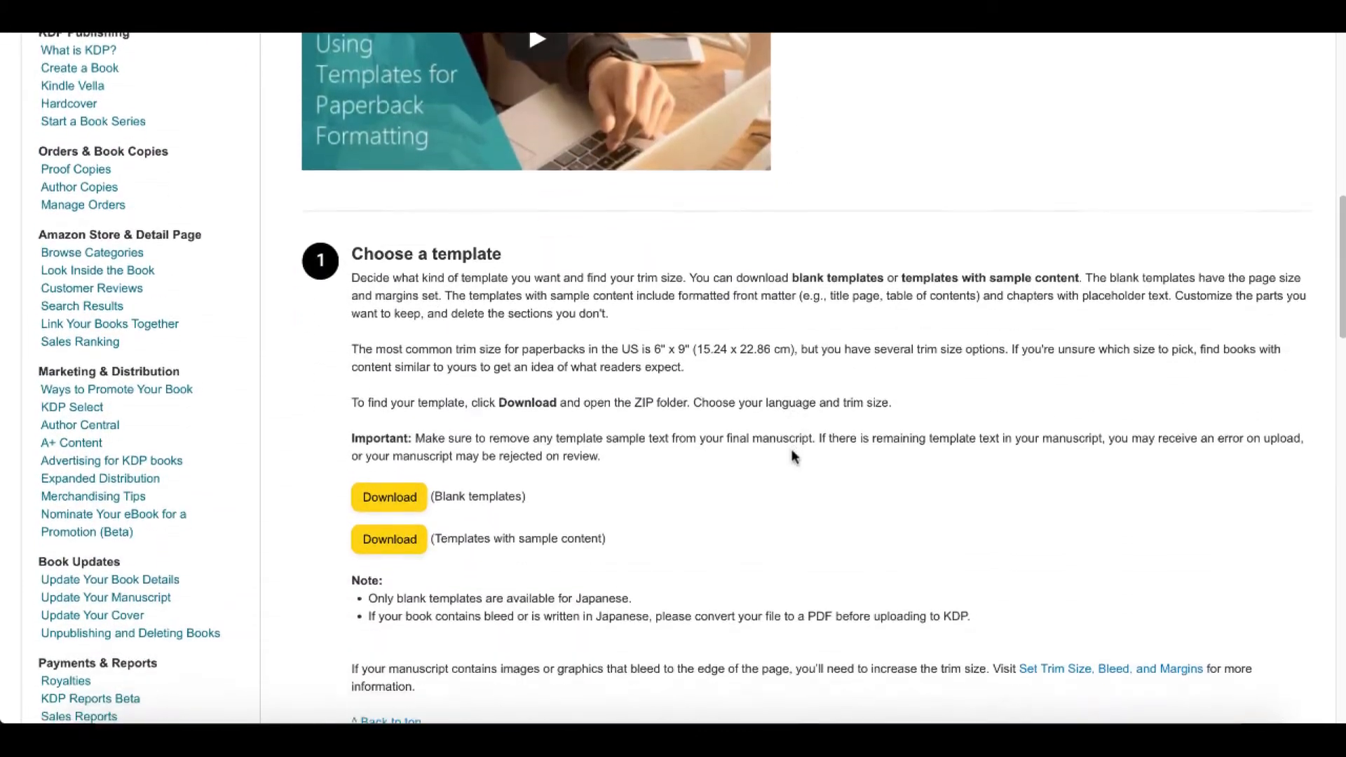
scroll(down, 3)
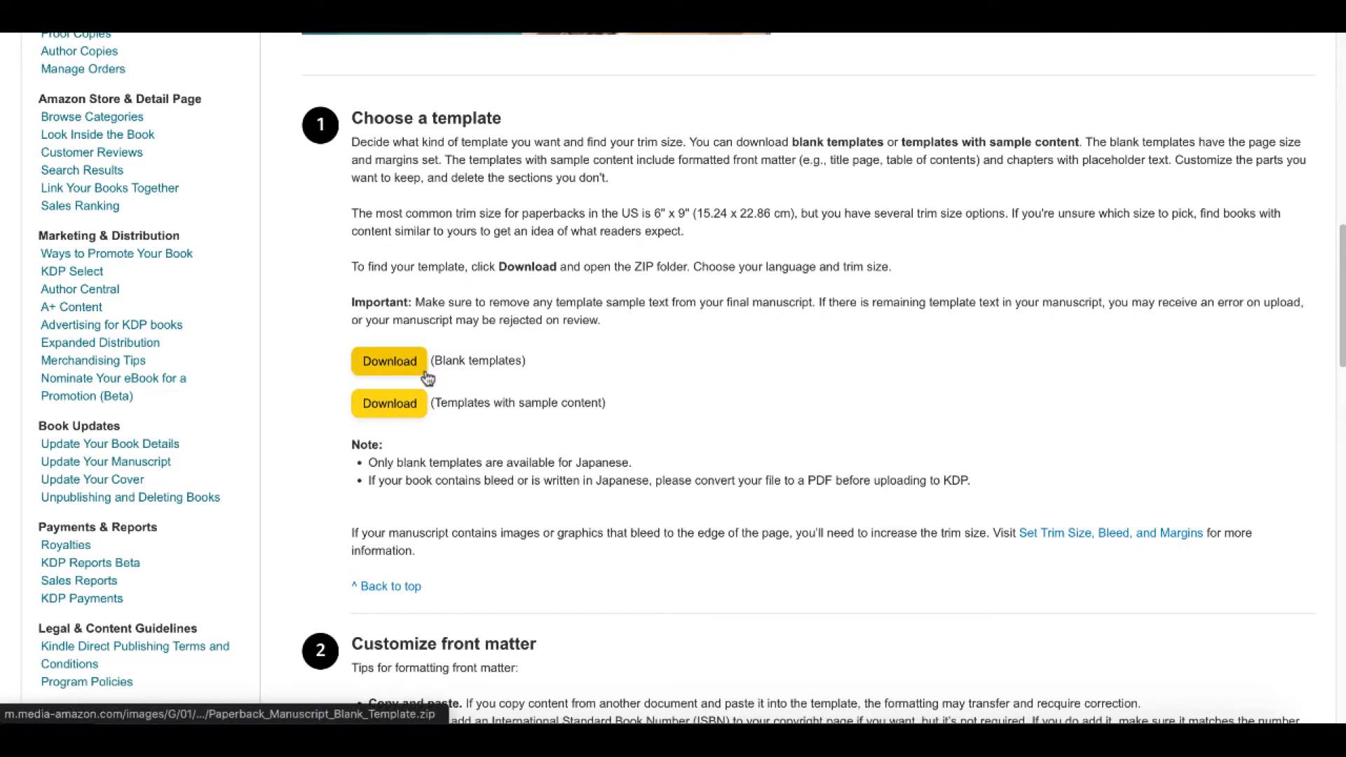
- Download the blank templates and open '6 x 9 inch (15.24 x 22.86 cm).doc' from the English folder
click(388, 360)
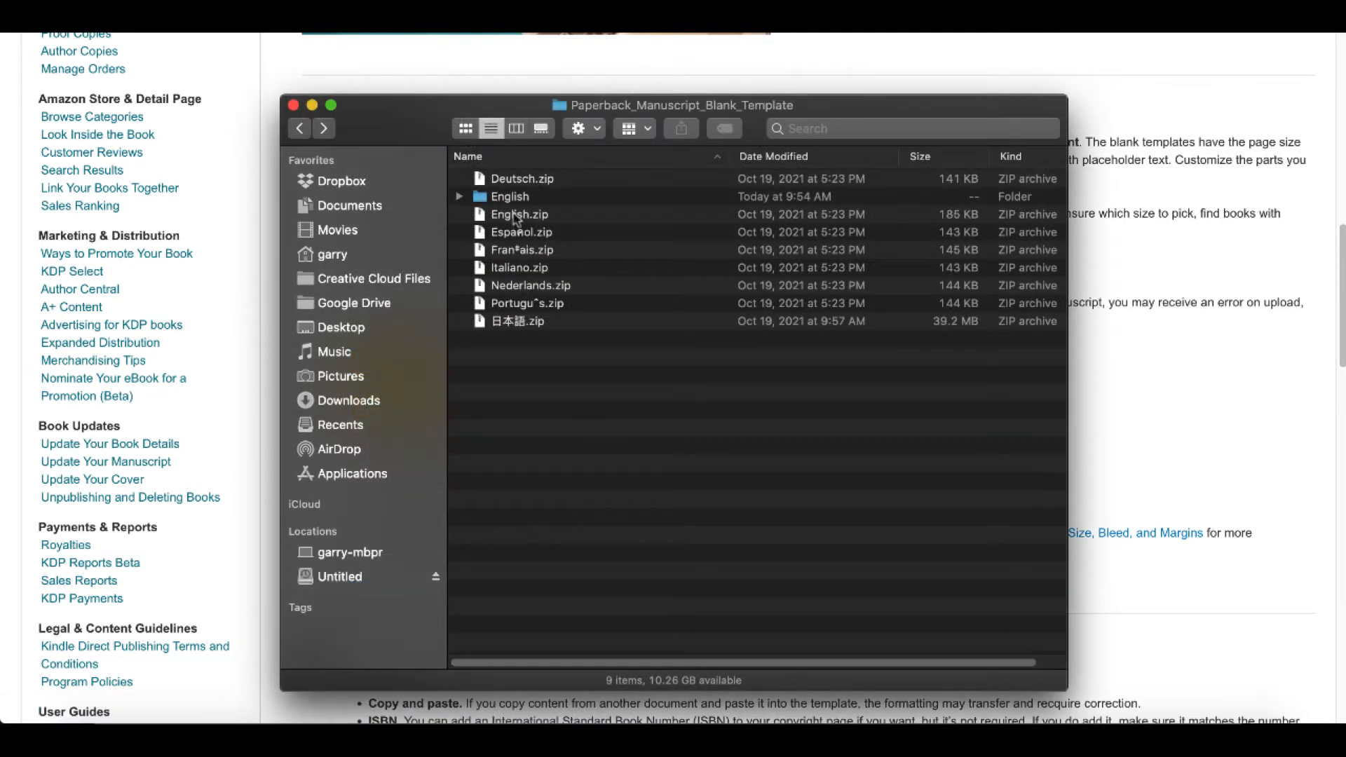
double_click(507, 196)
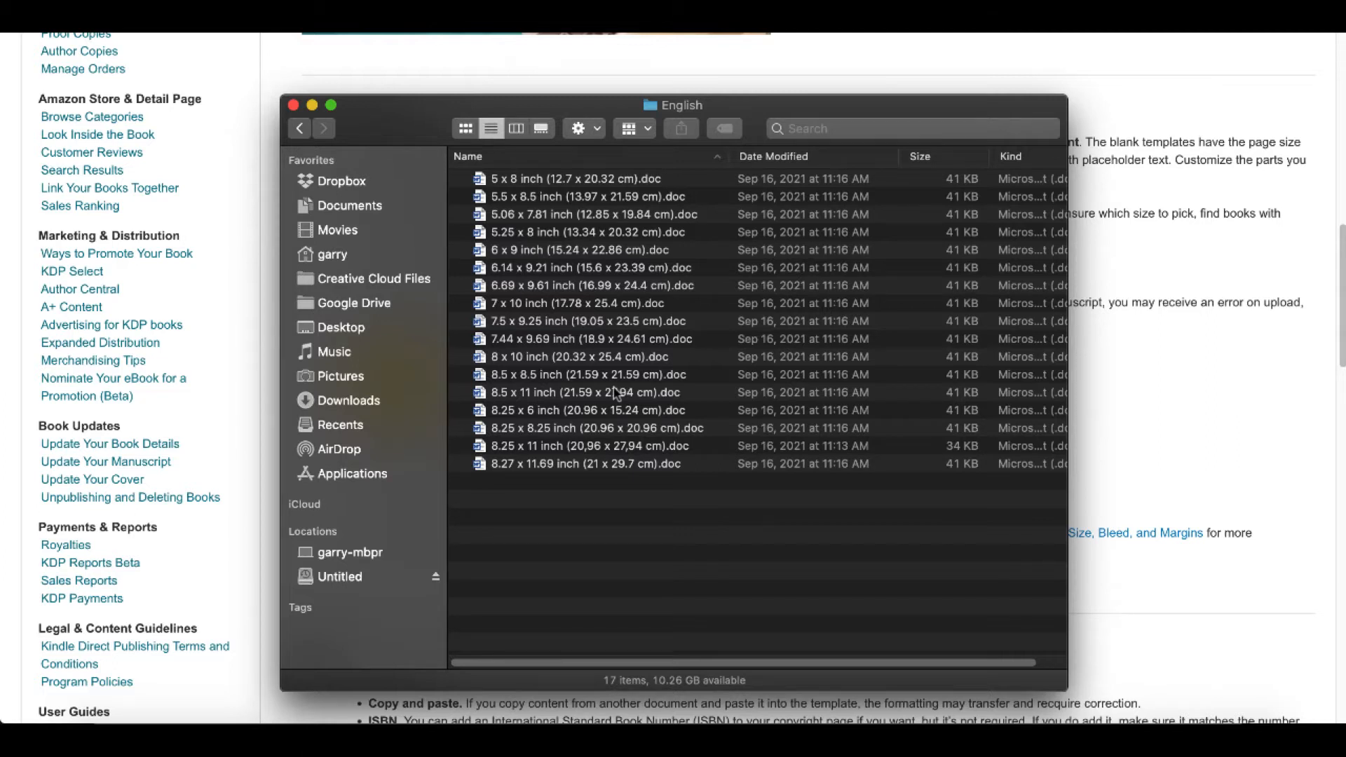
click(580, 248)
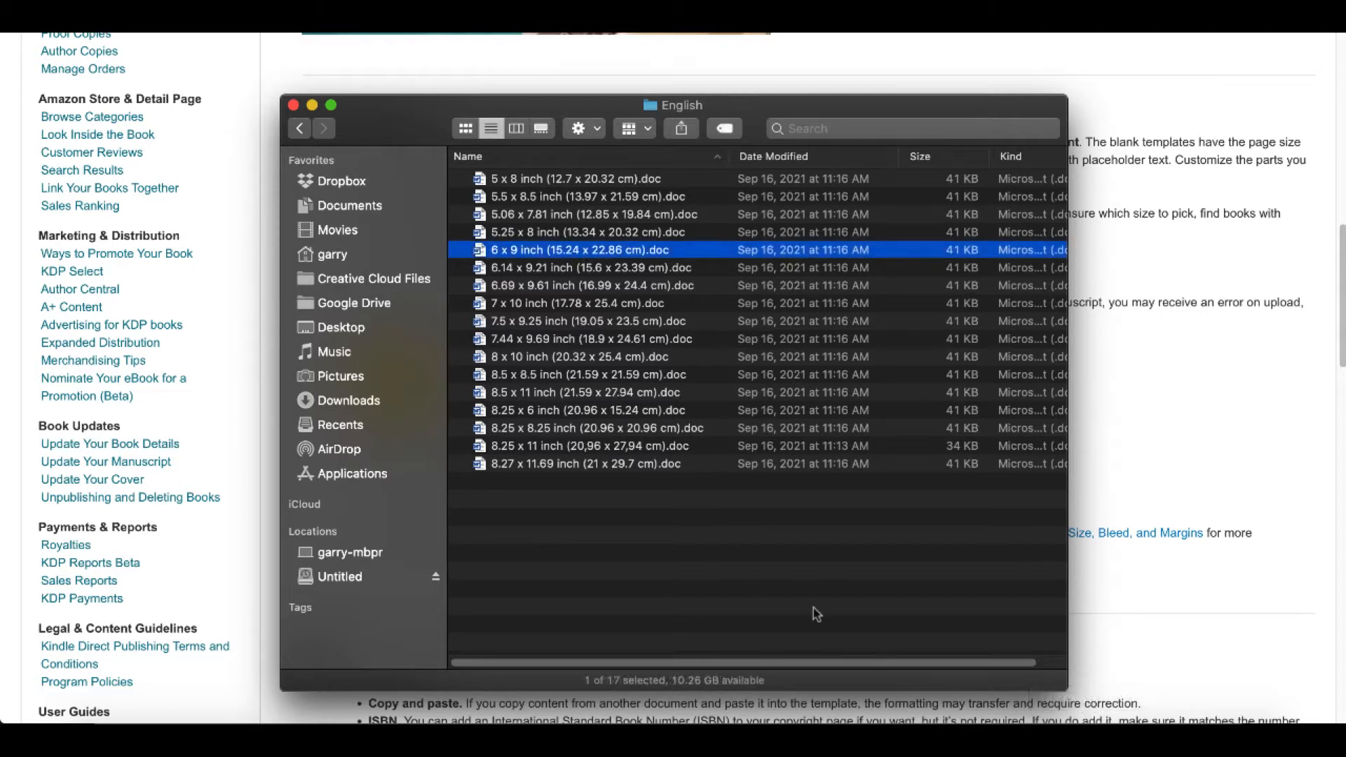
double_click(580, 250)
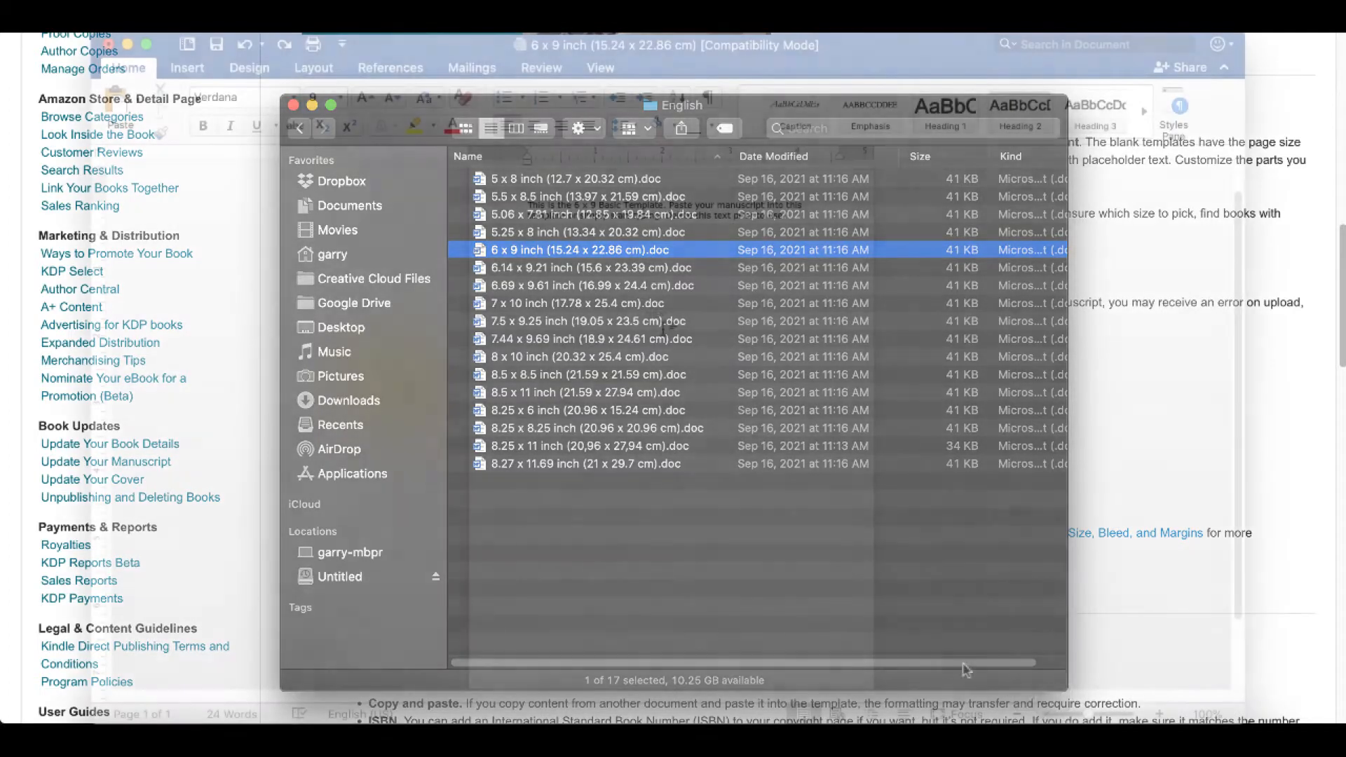
- Load the 6 x 9 template in Word and turn on text boundaries in the view preferences
double_click(592, 249)
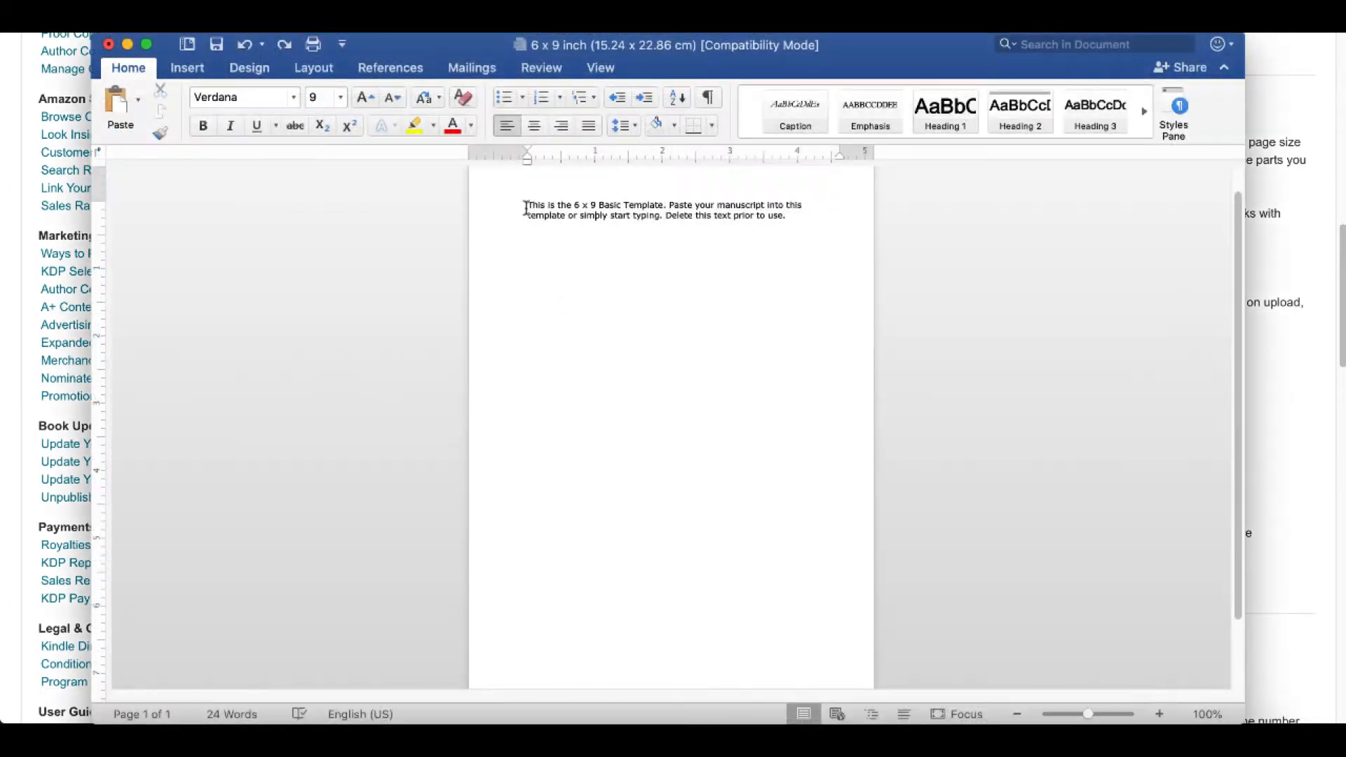
drag(527, 204, 754, 215)
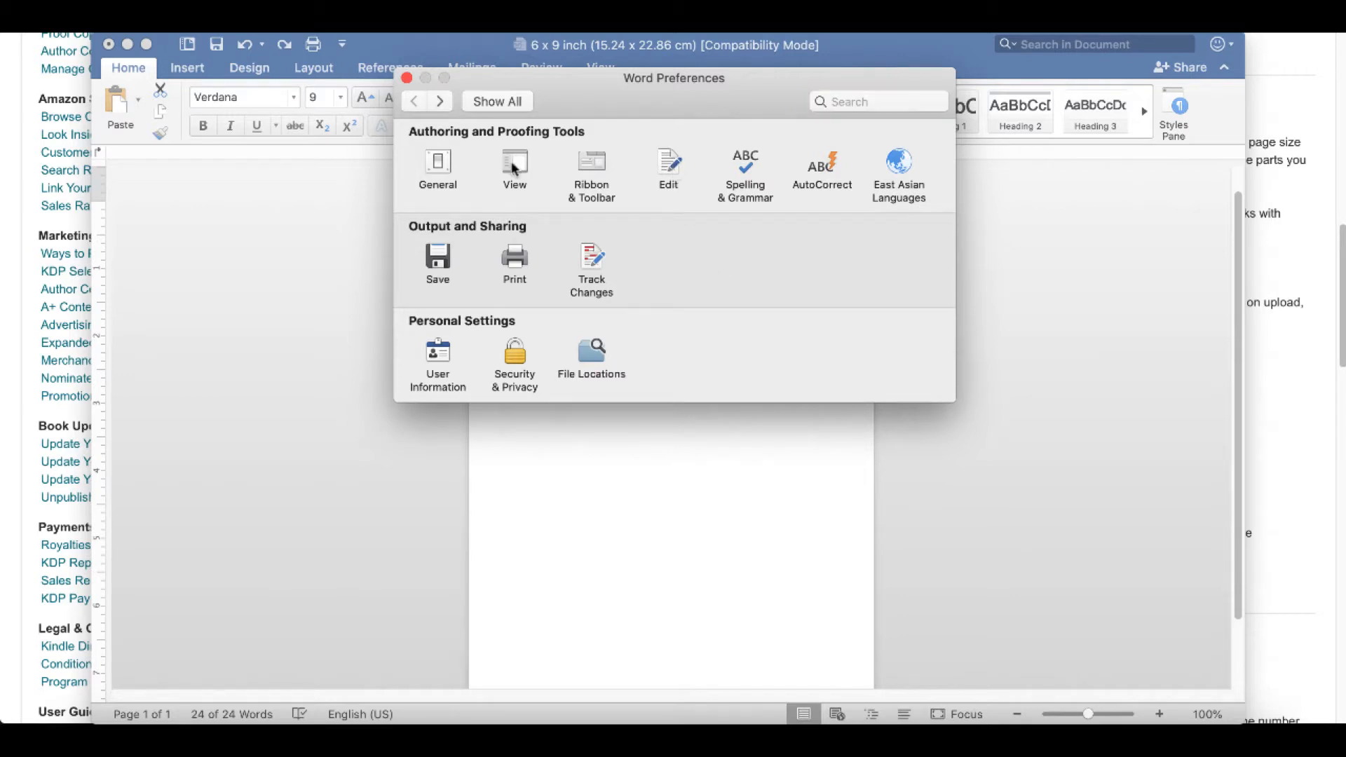
click(513, 169)
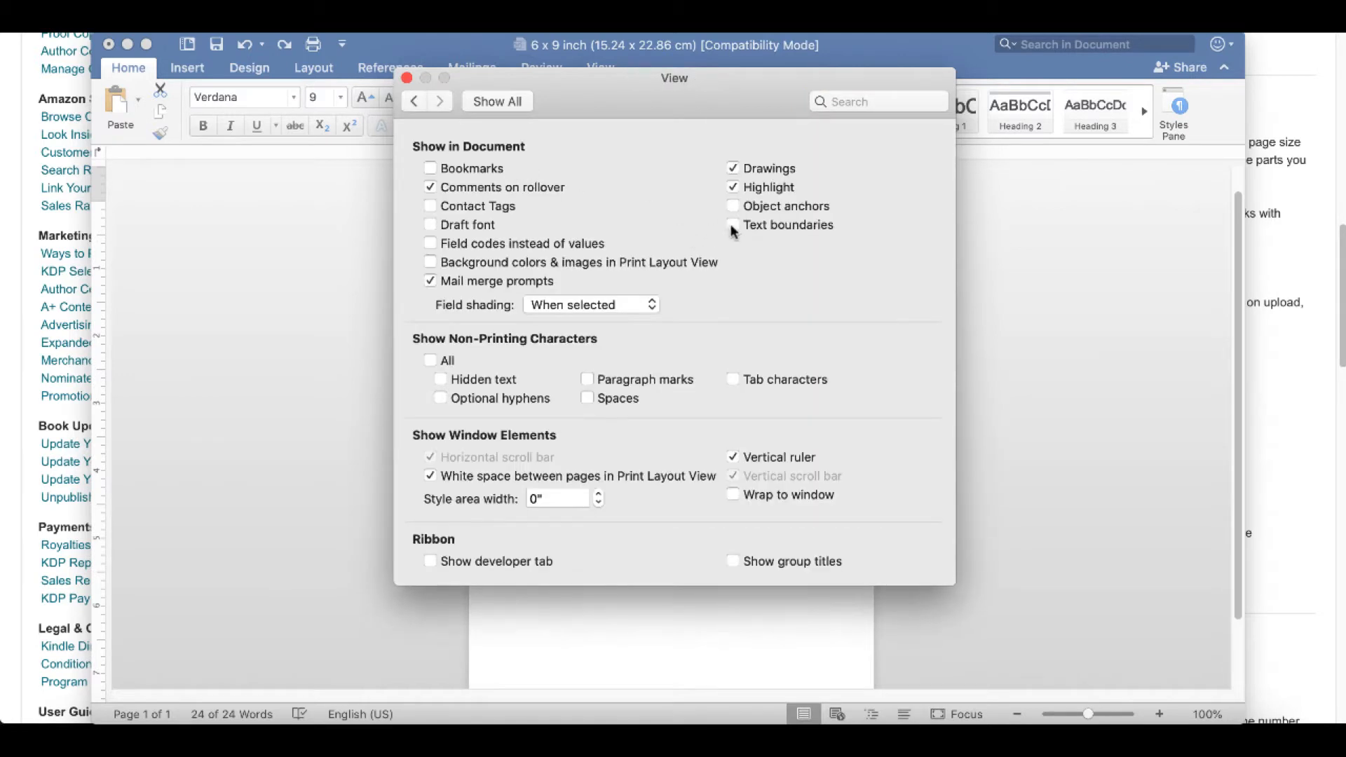
click(731, 224)
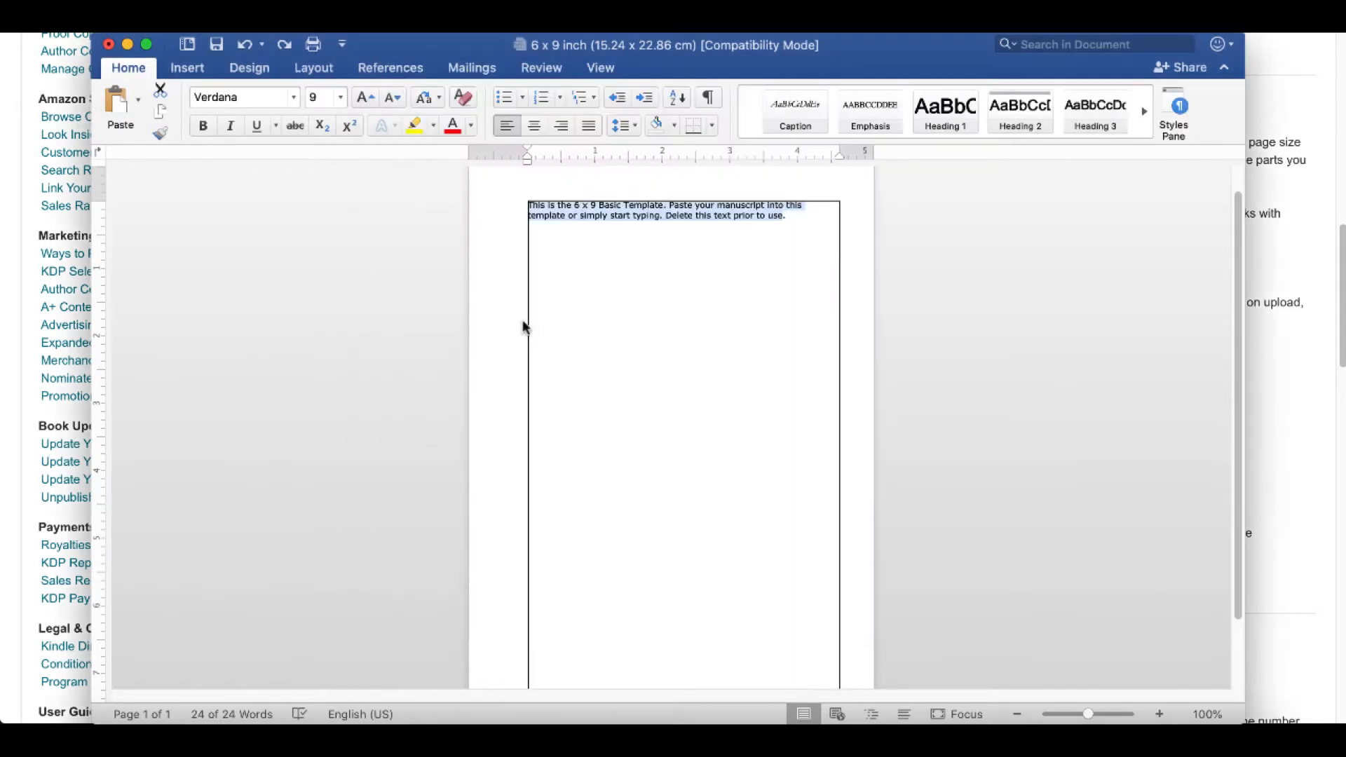
mouse_move(806, 388)
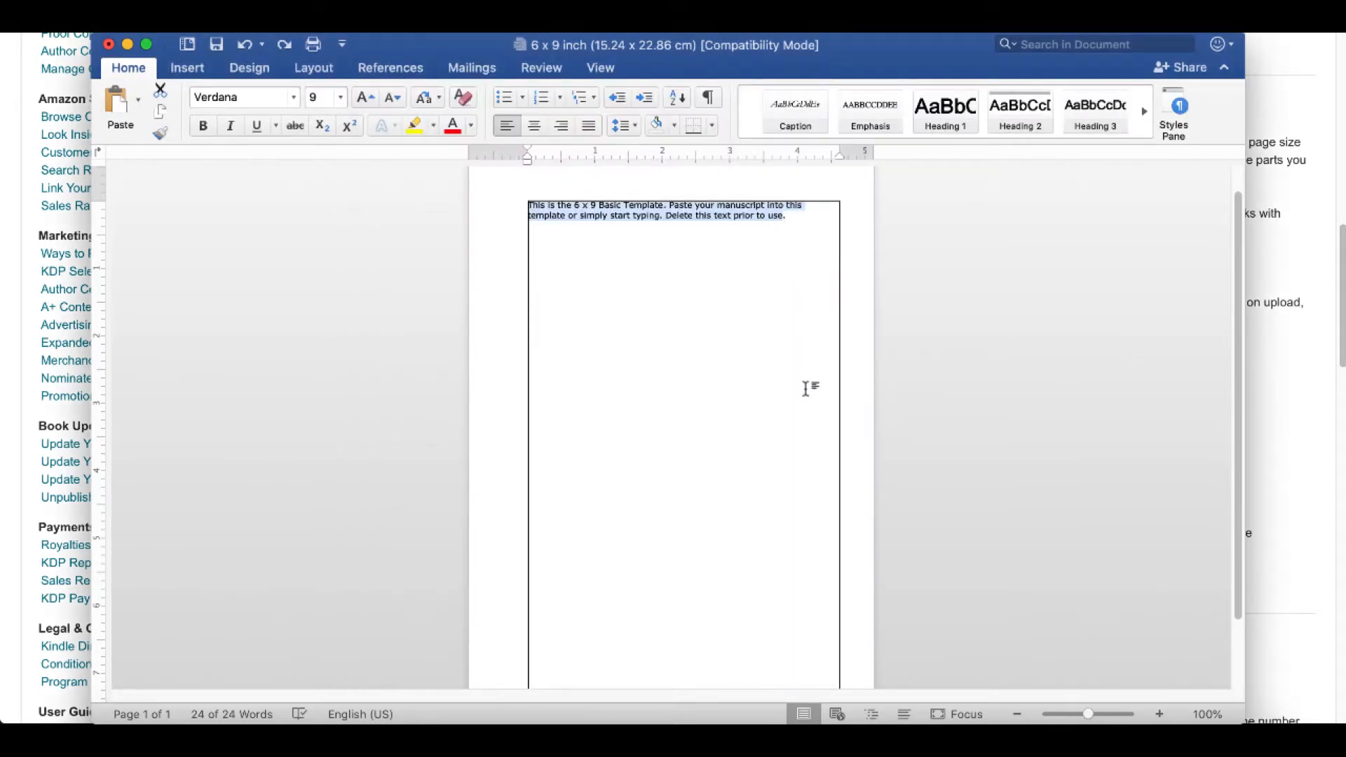
mouse_move(519, 351)
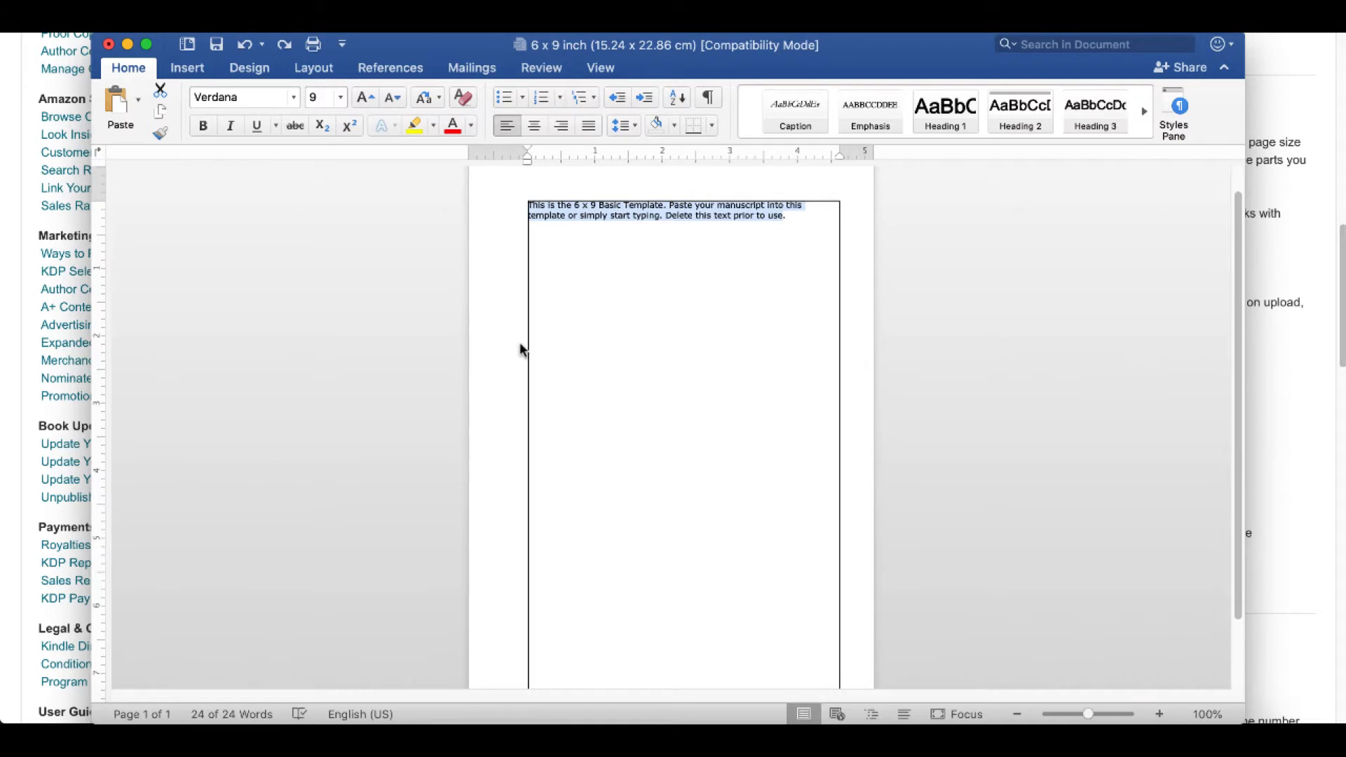
mouse_move(472, 356)
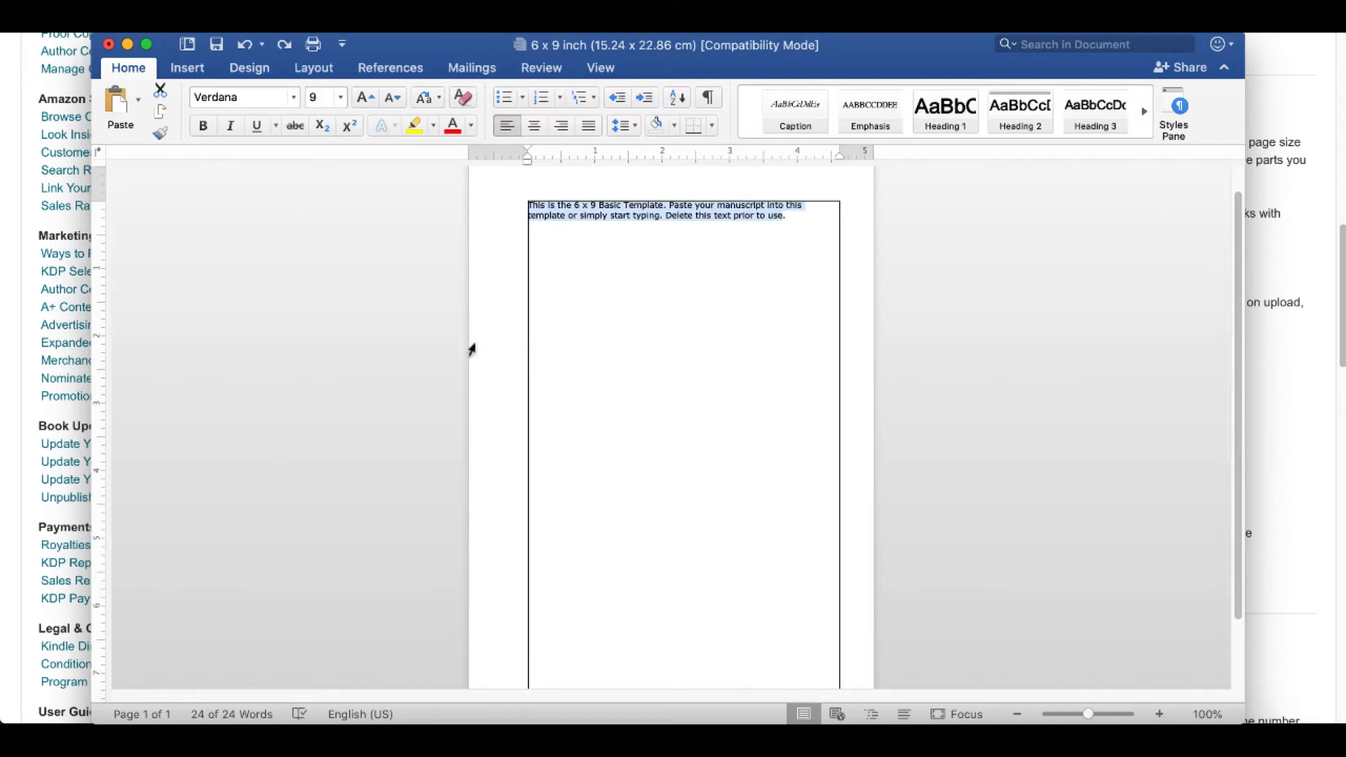
mouse_move(485, 345)
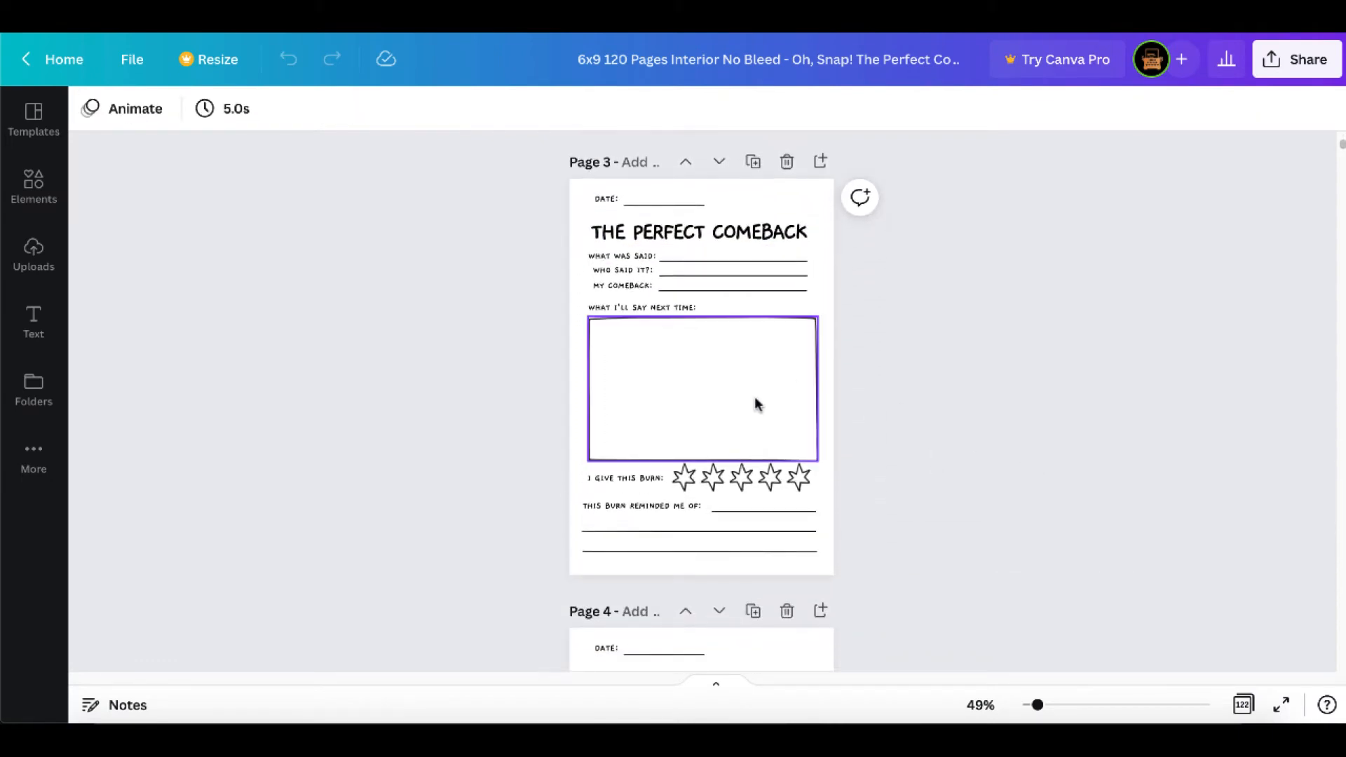
- Enable Show rulers and guides on the 6x9 journal design via the File menu
click(131, 59)
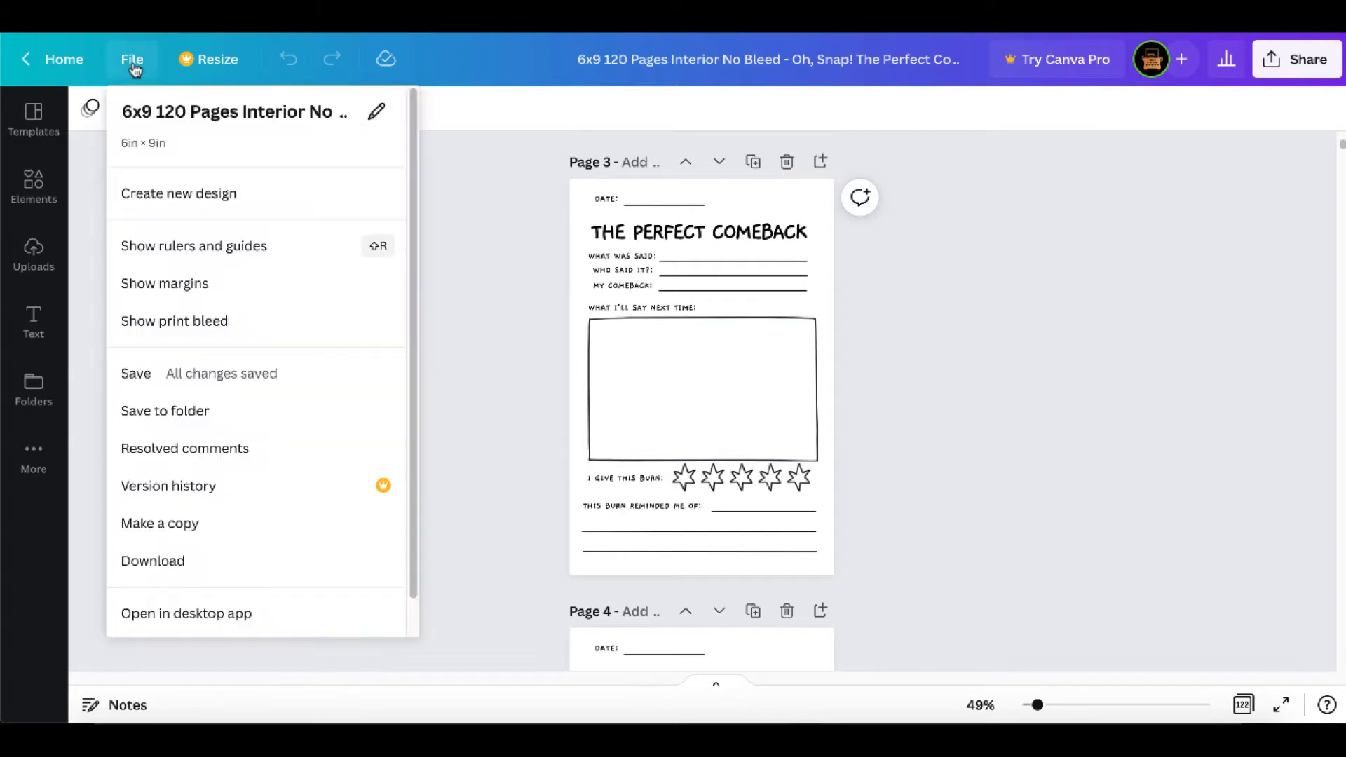
mouse_move(180, 257)
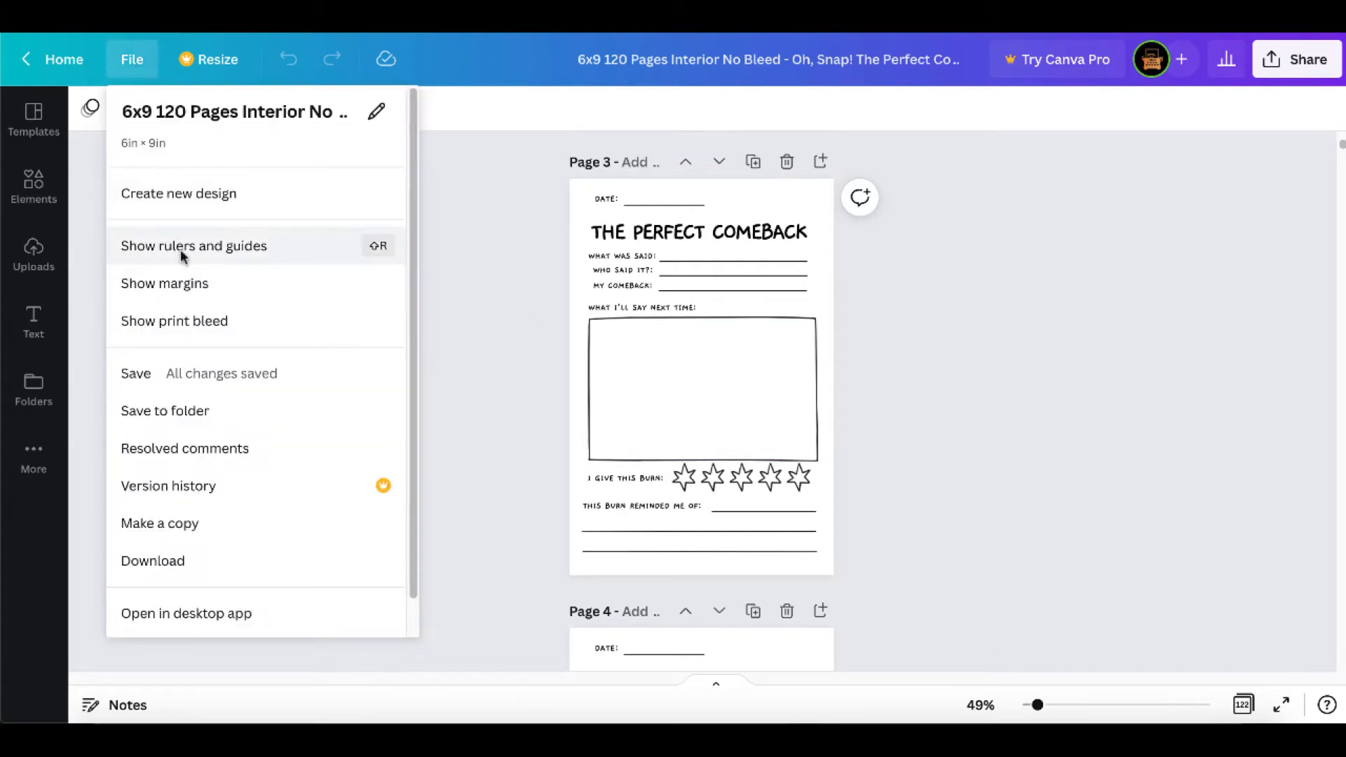
click(194, 246)
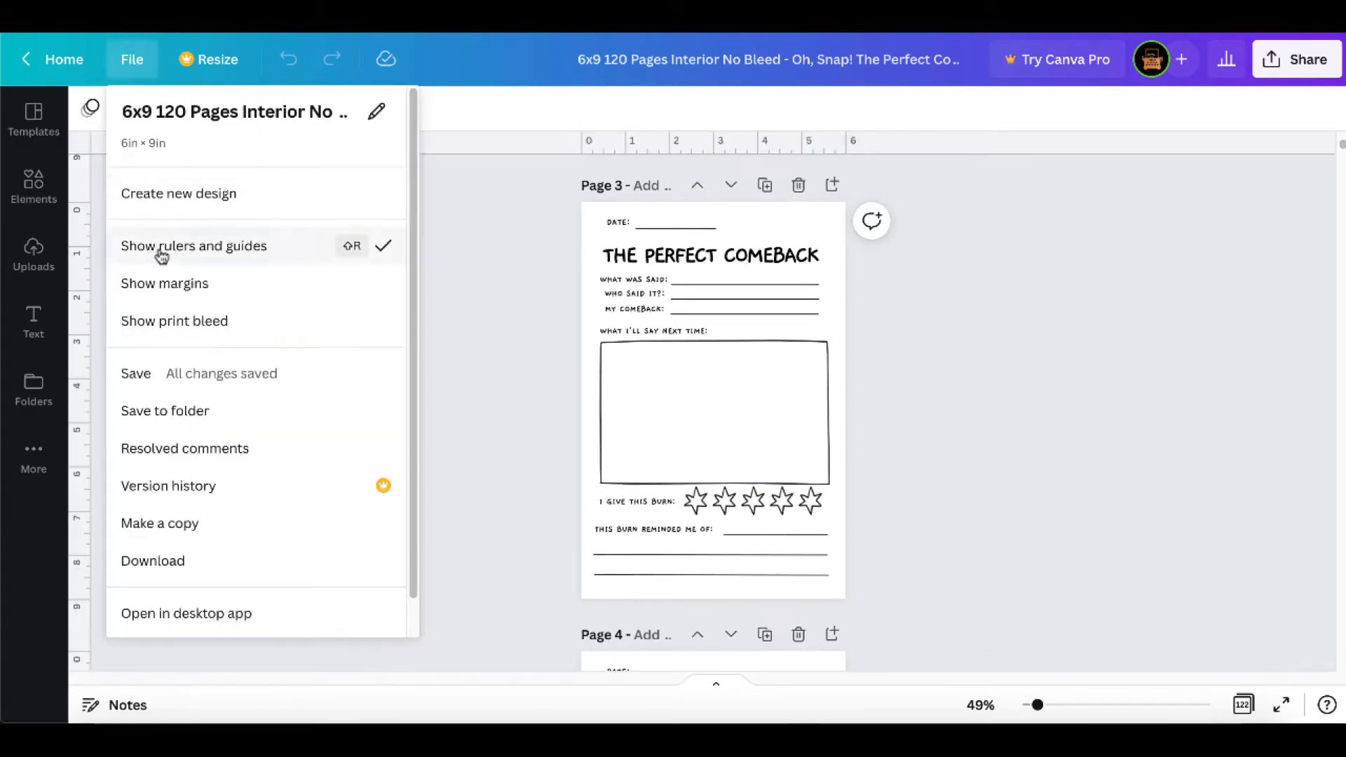
click(712, 413)
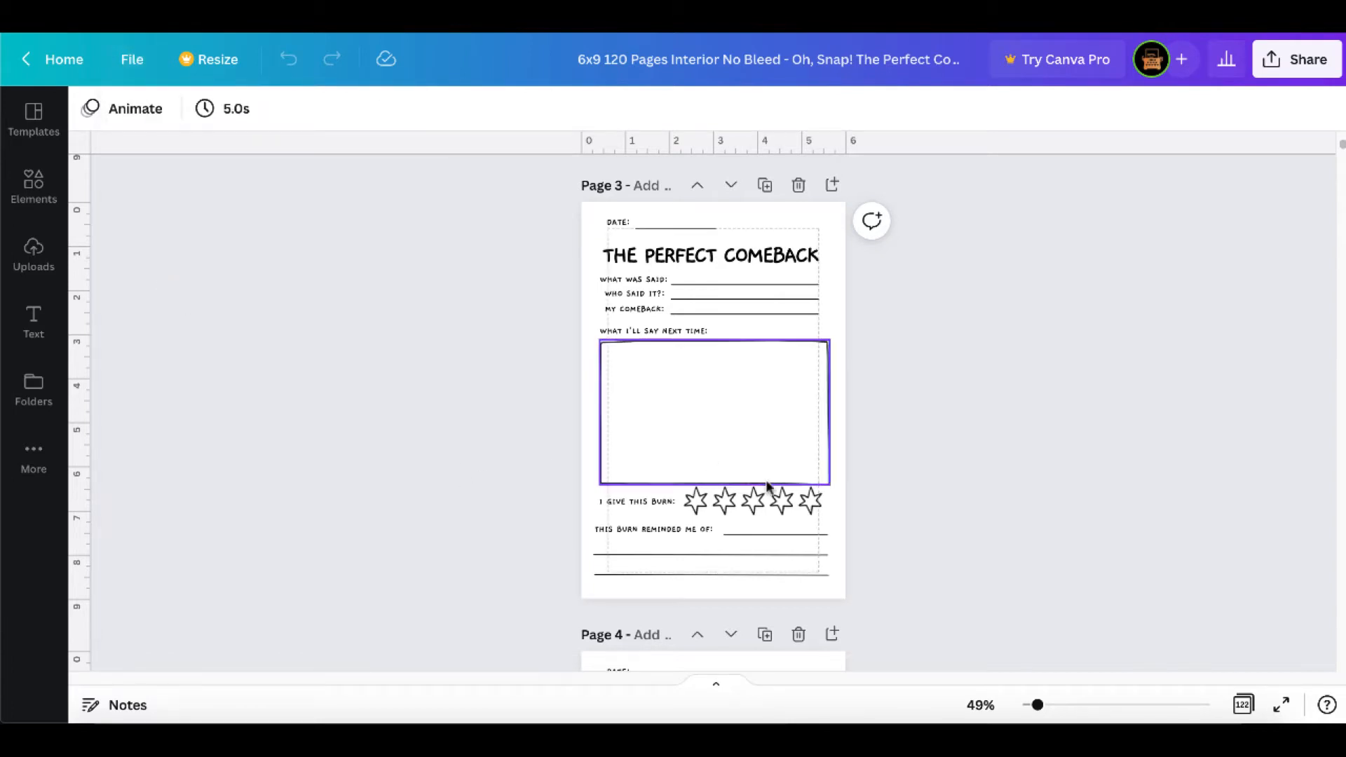
click(877, 500)
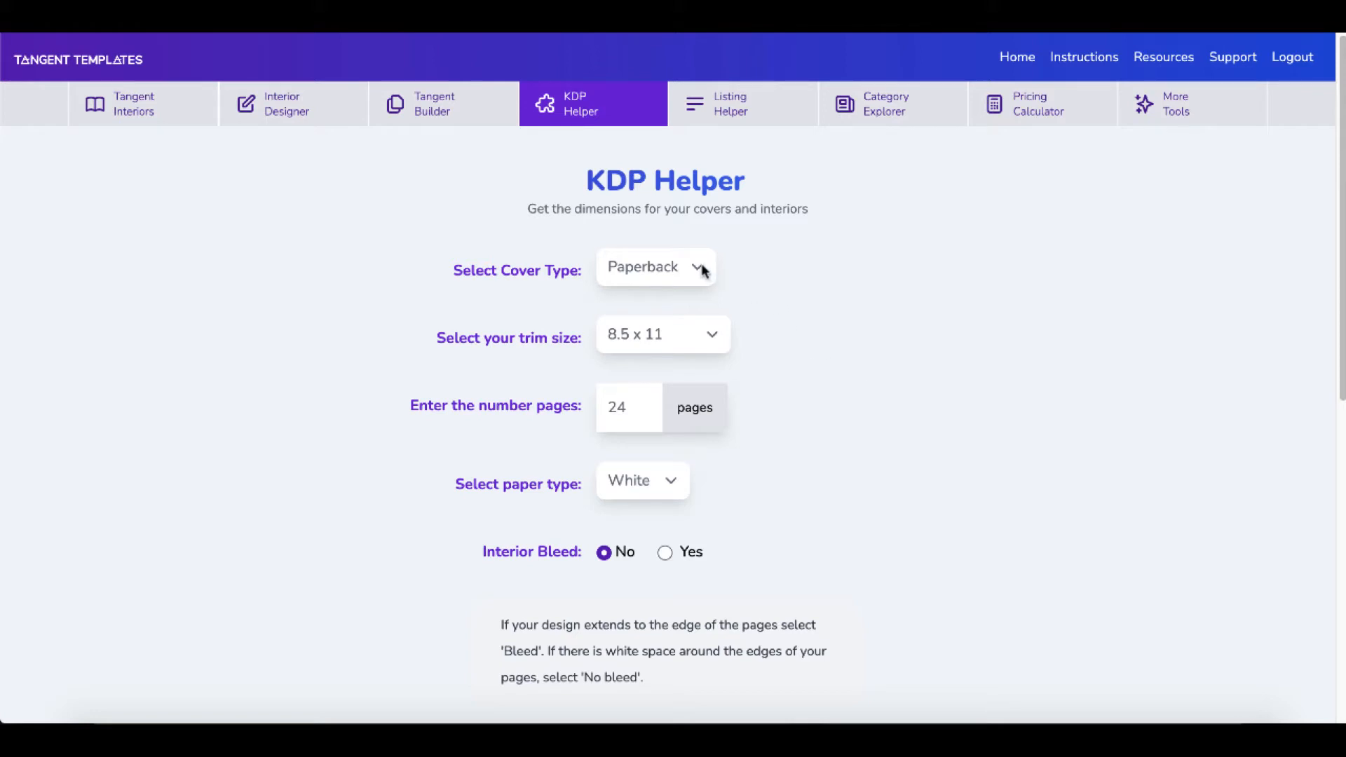
- Submit KDP Helper with 6 x 9 trim size and 122 pages to get the book dimensions
click(661, 333)
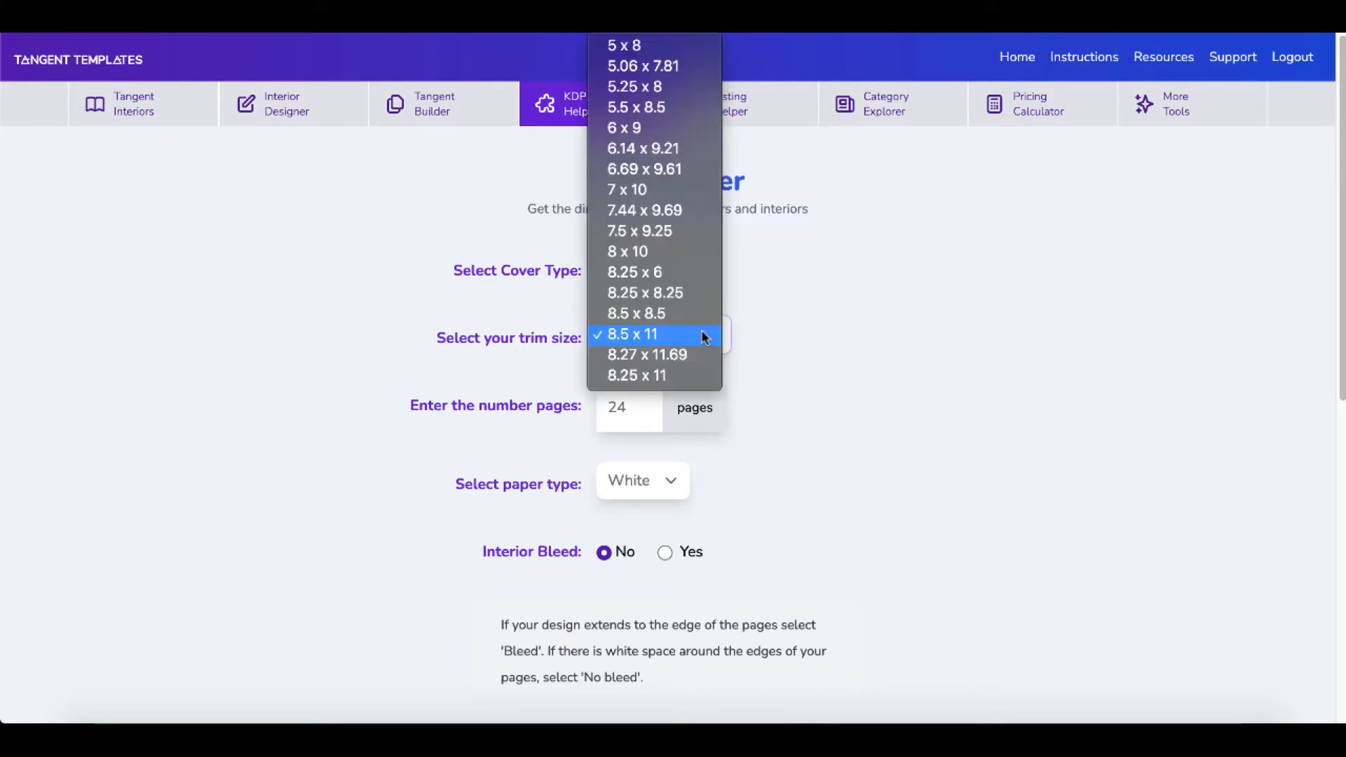
click(624, 127)
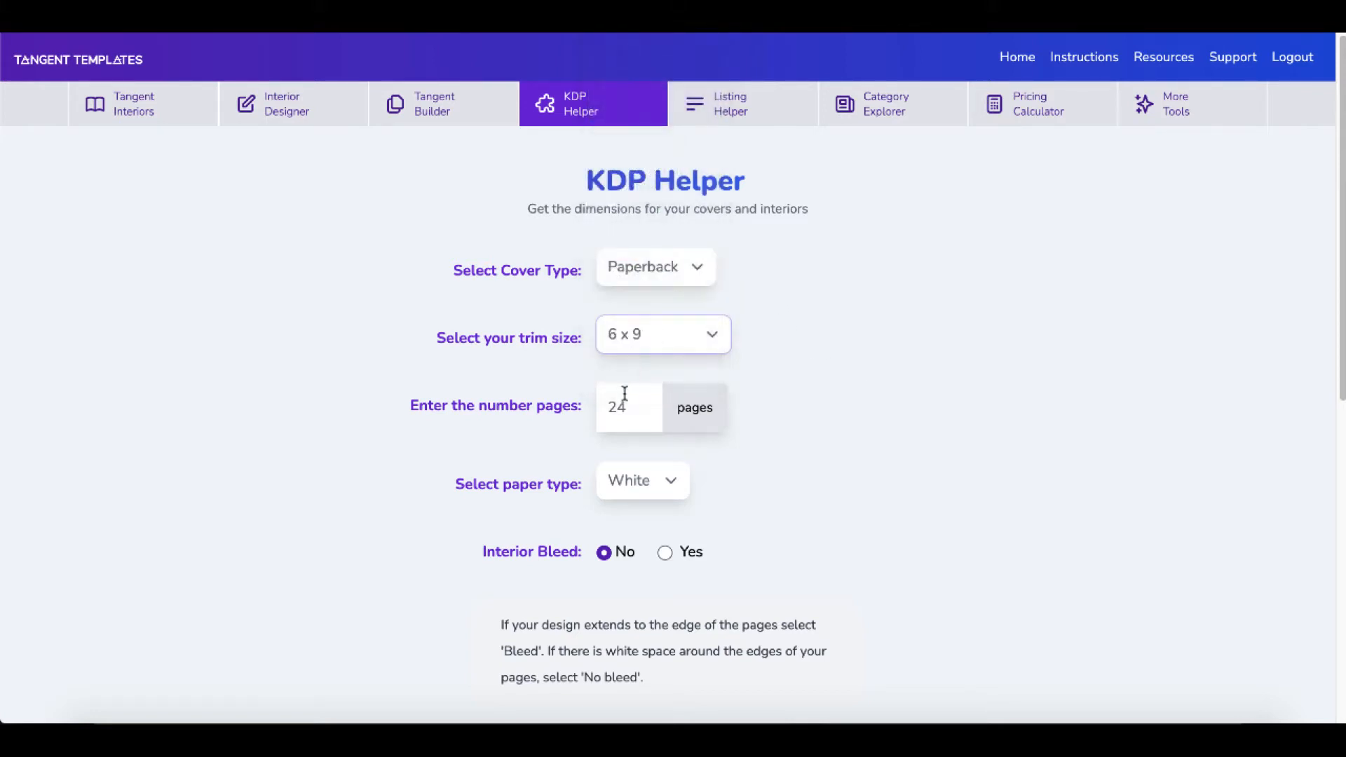
text(122)
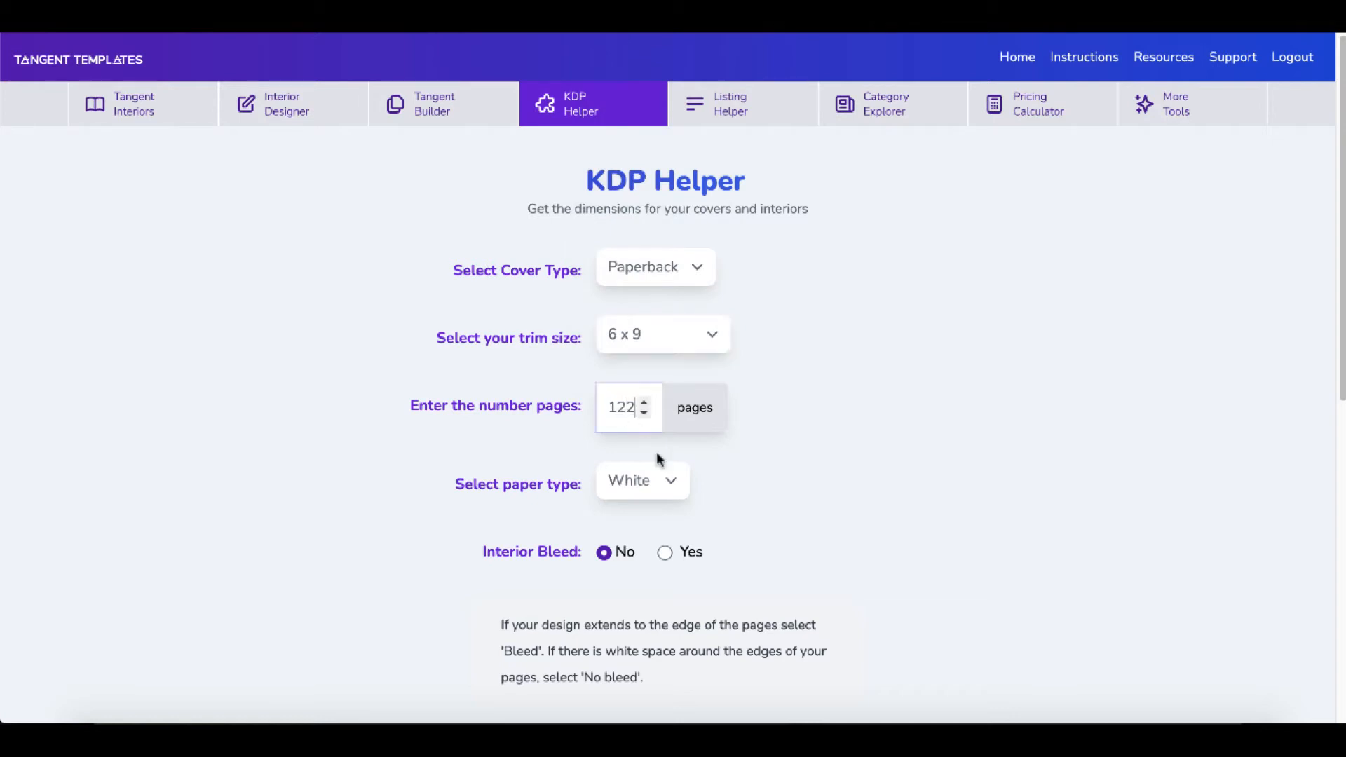
scroll(down, 3)
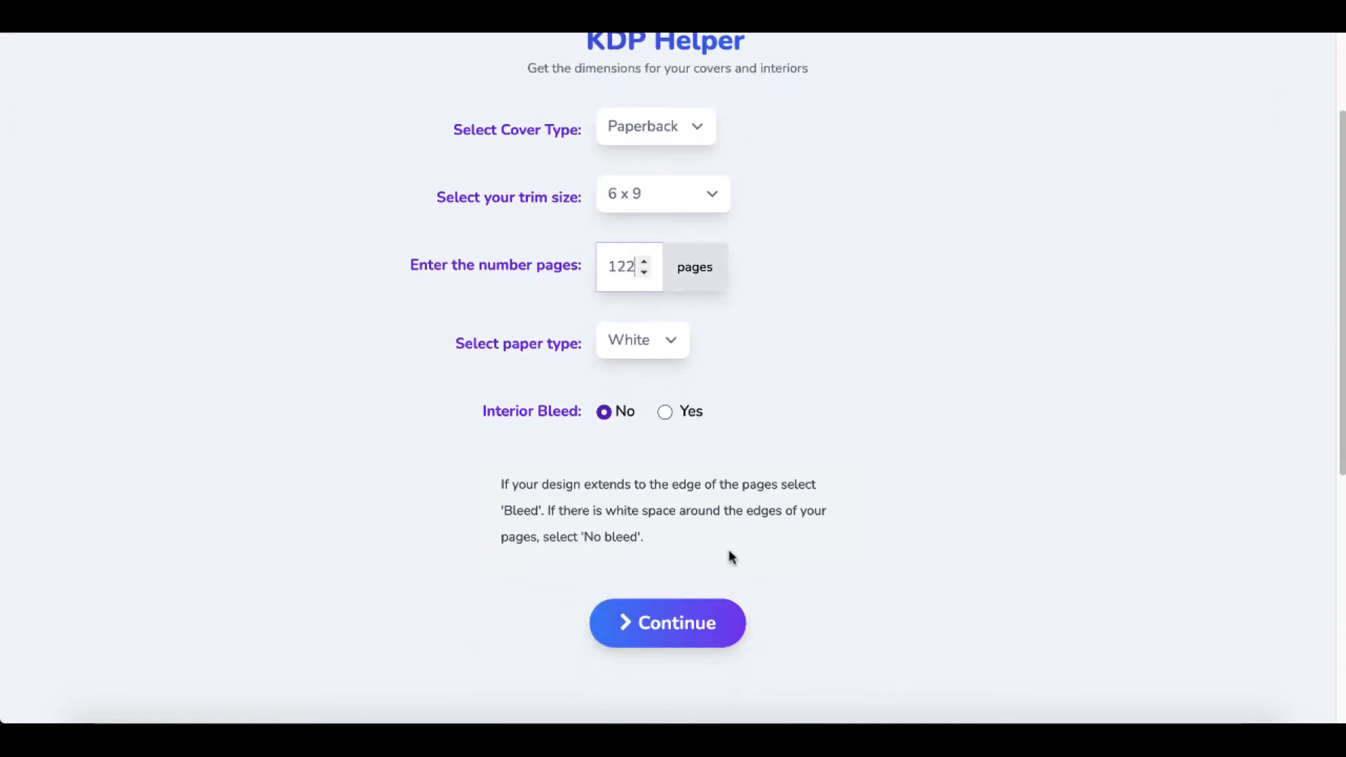
click(667, 622)
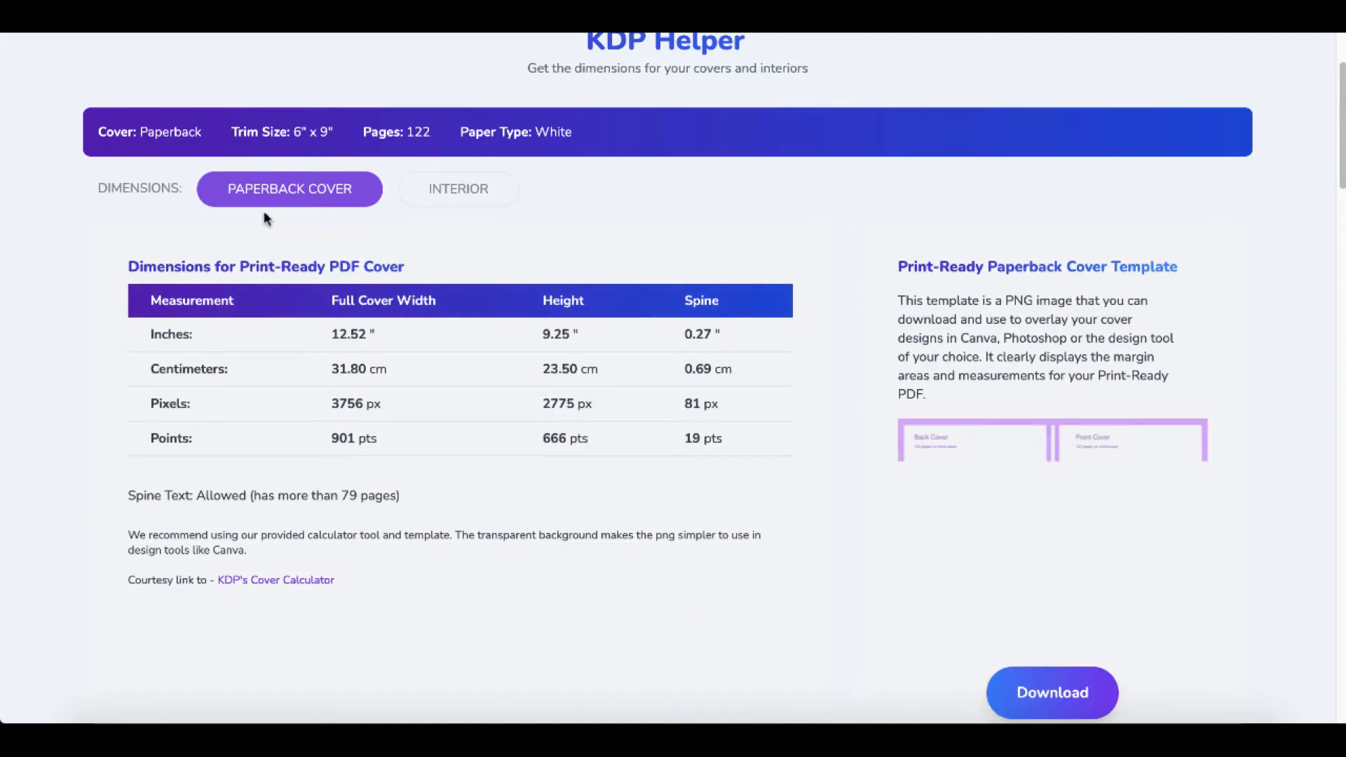
mouse_move(462, 199)
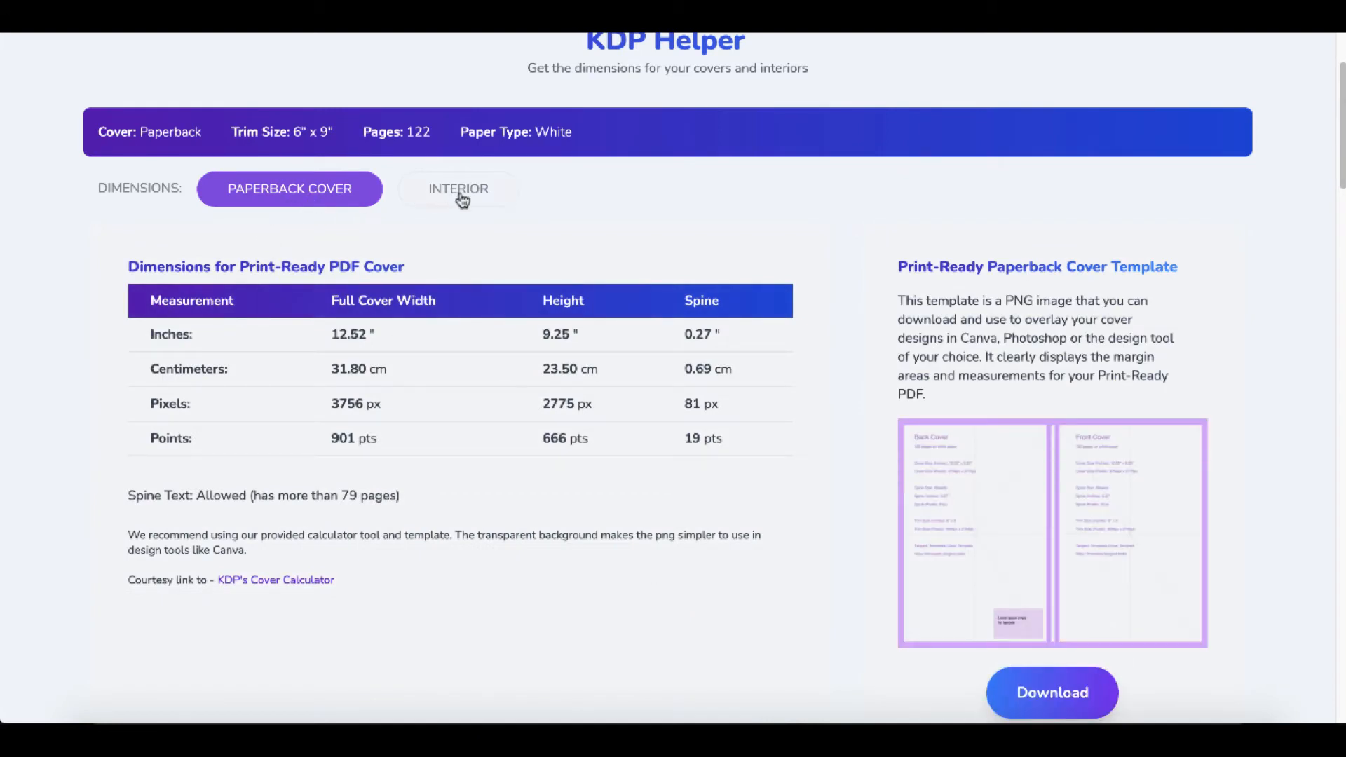
- Show interior dimensions and download the classic Both Sides margin template PNG
click(458, 188)
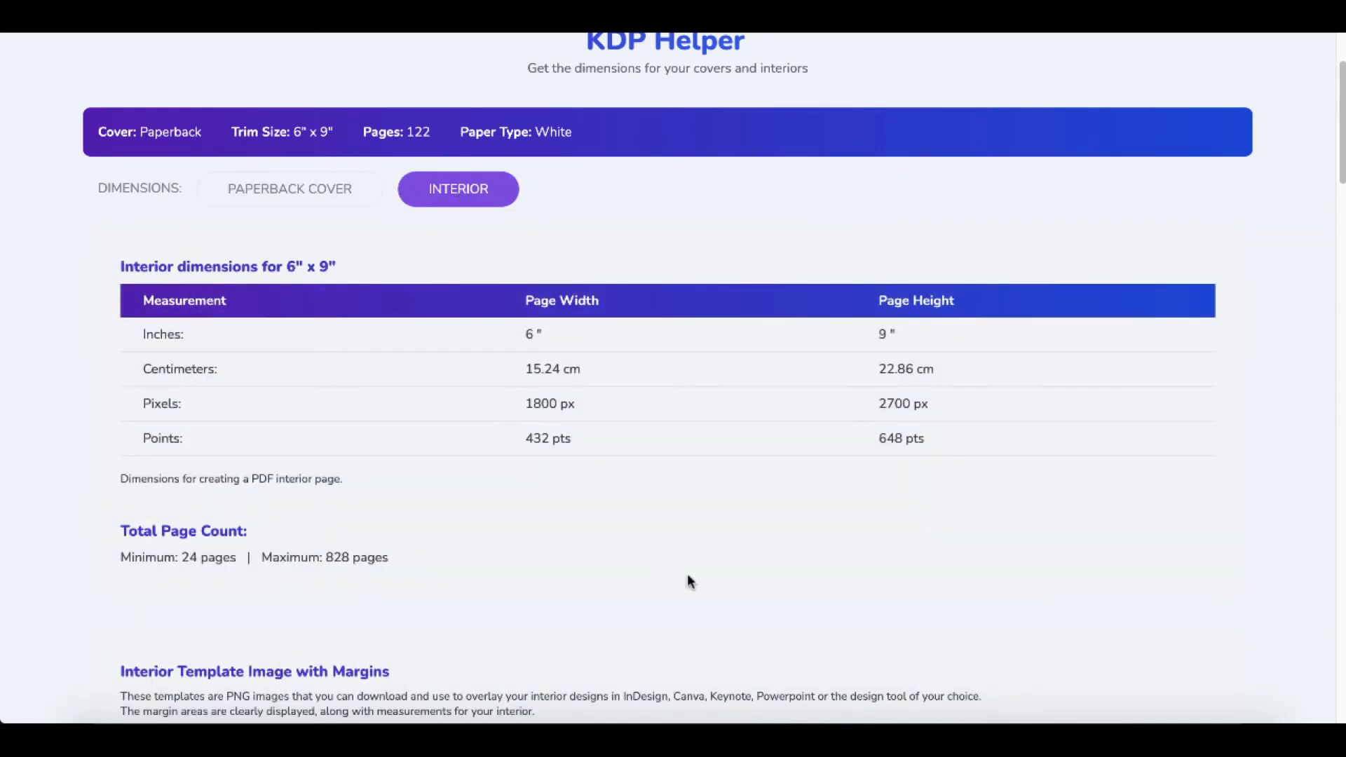
scroll(down, 3)
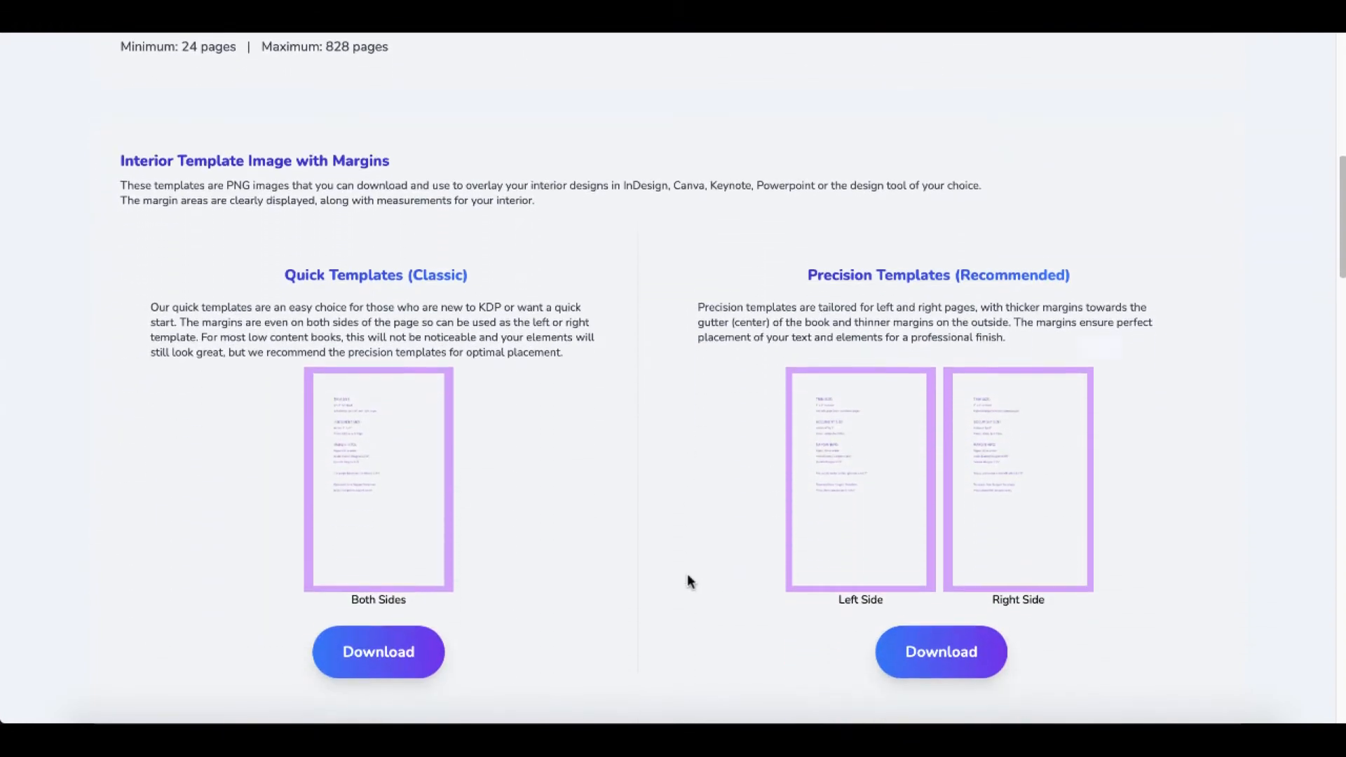
scroll(down, 3)
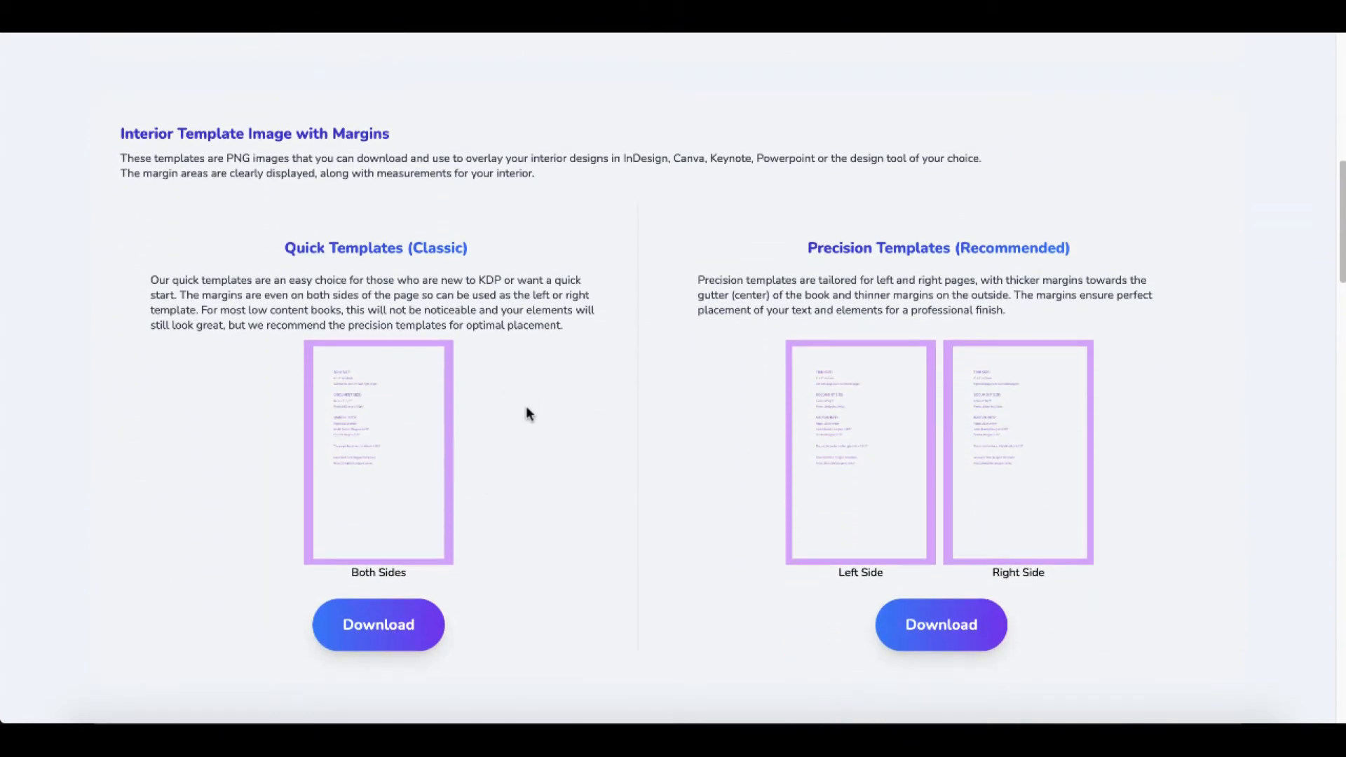
mouse_move(924, 477)
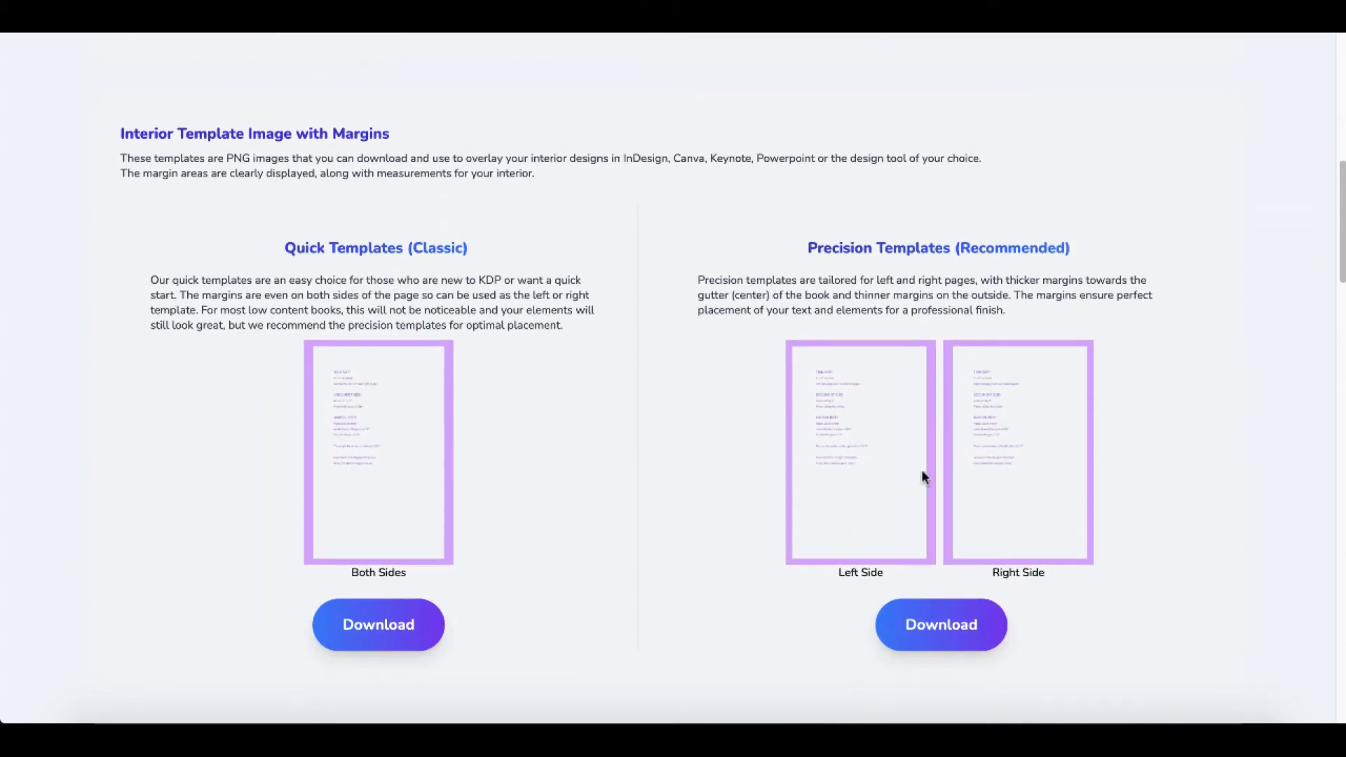
mouse_move(1028, 513)
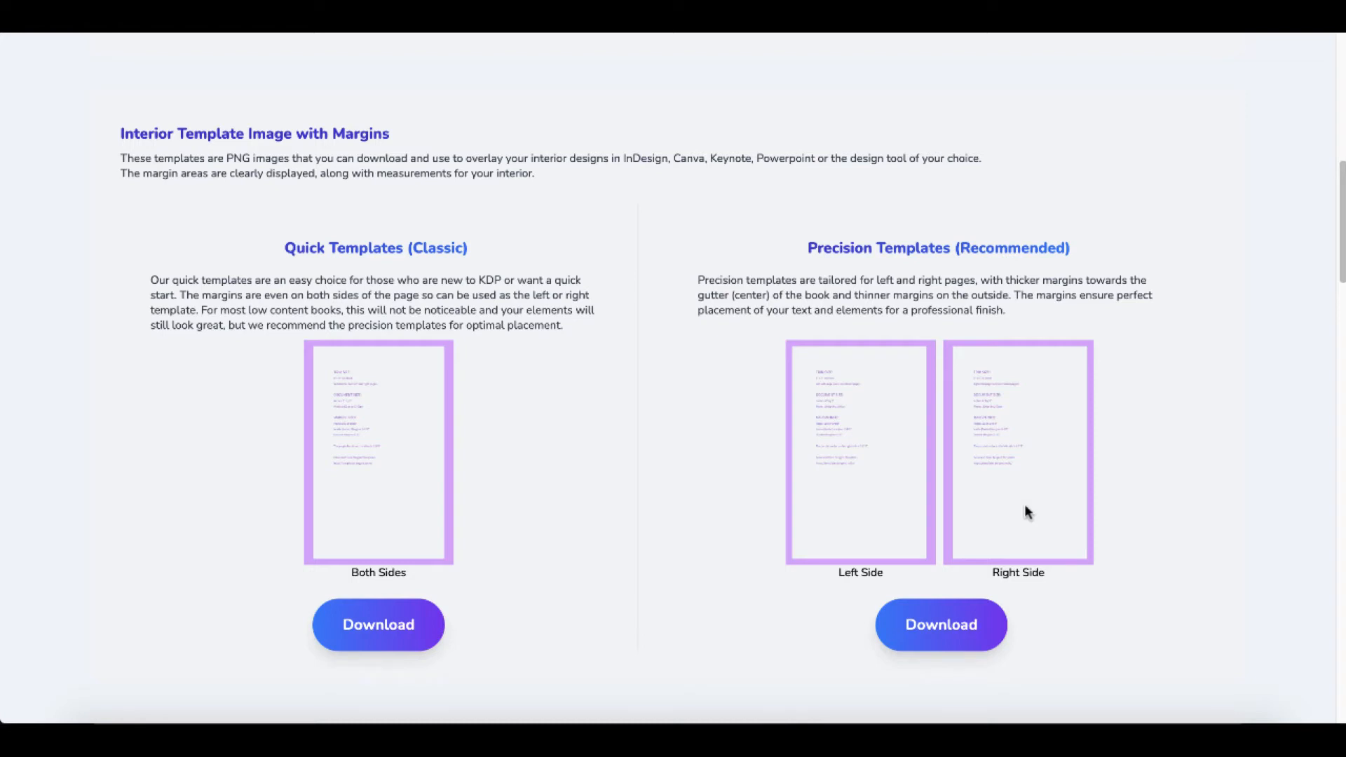
mouse_move(933, 343)
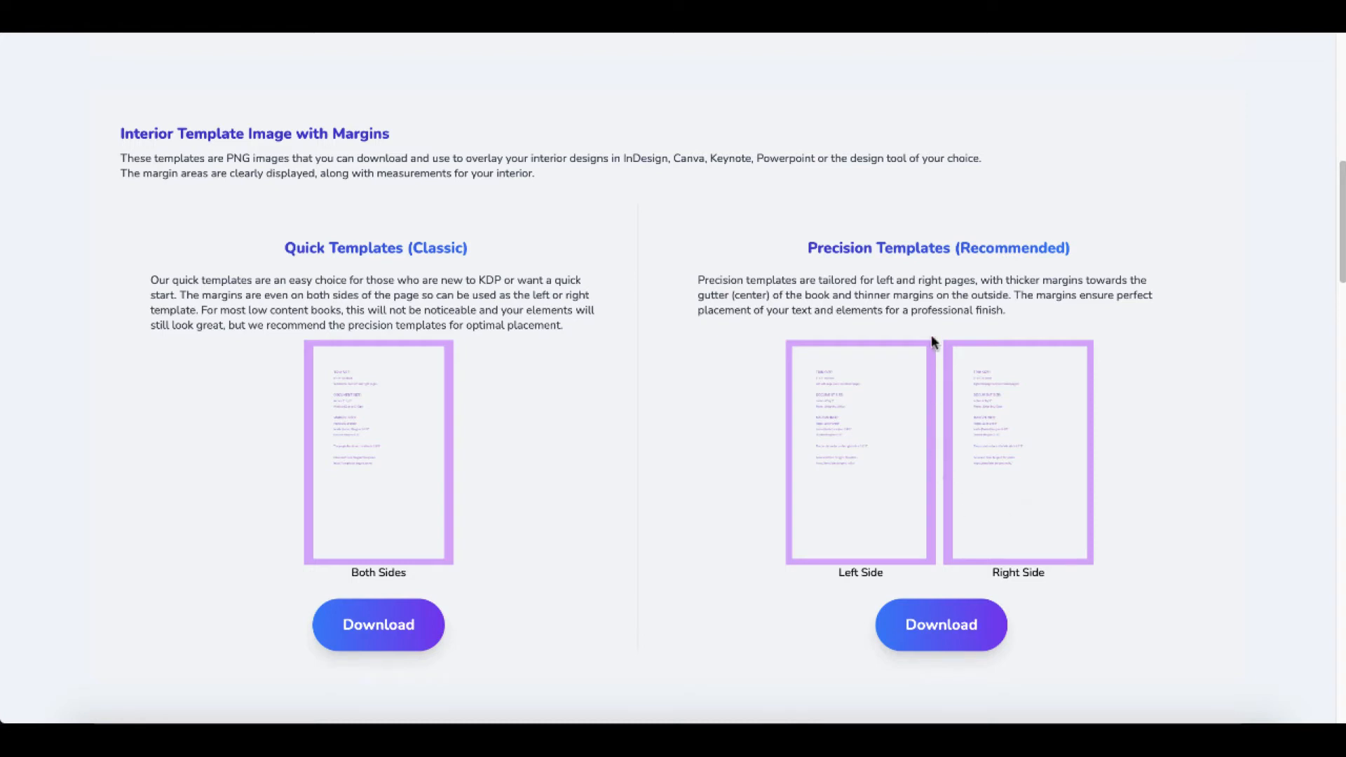
mouse_move(961, 535)
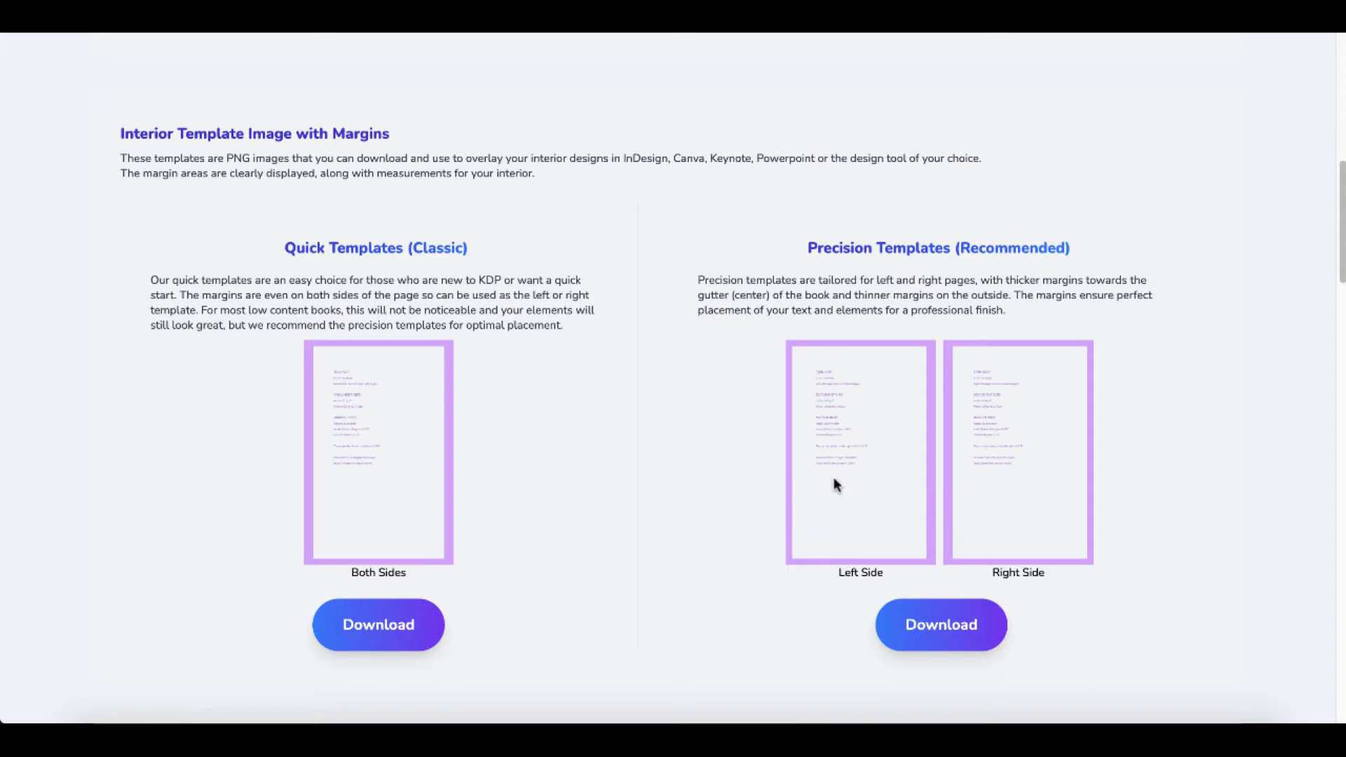
mouse_move(458, 507)
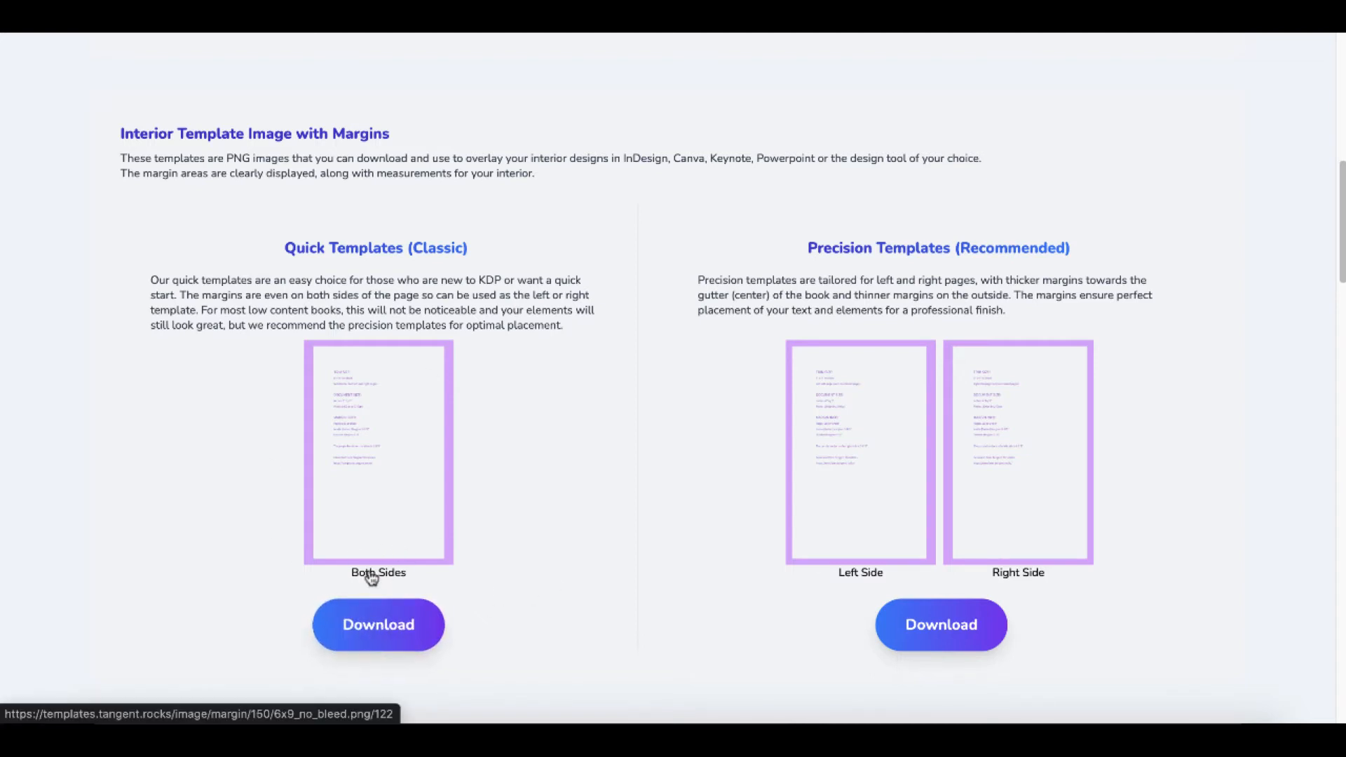
click(378, 625)
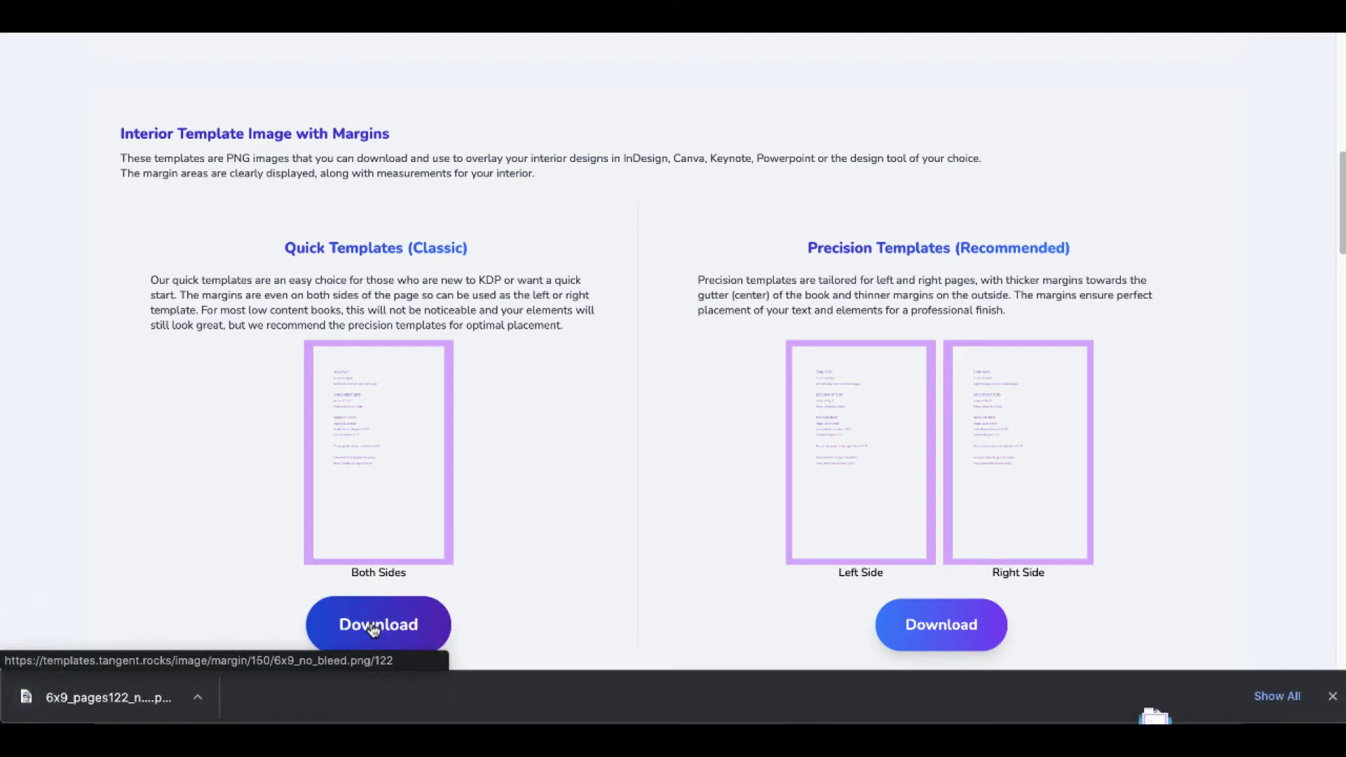
click(378, 624)
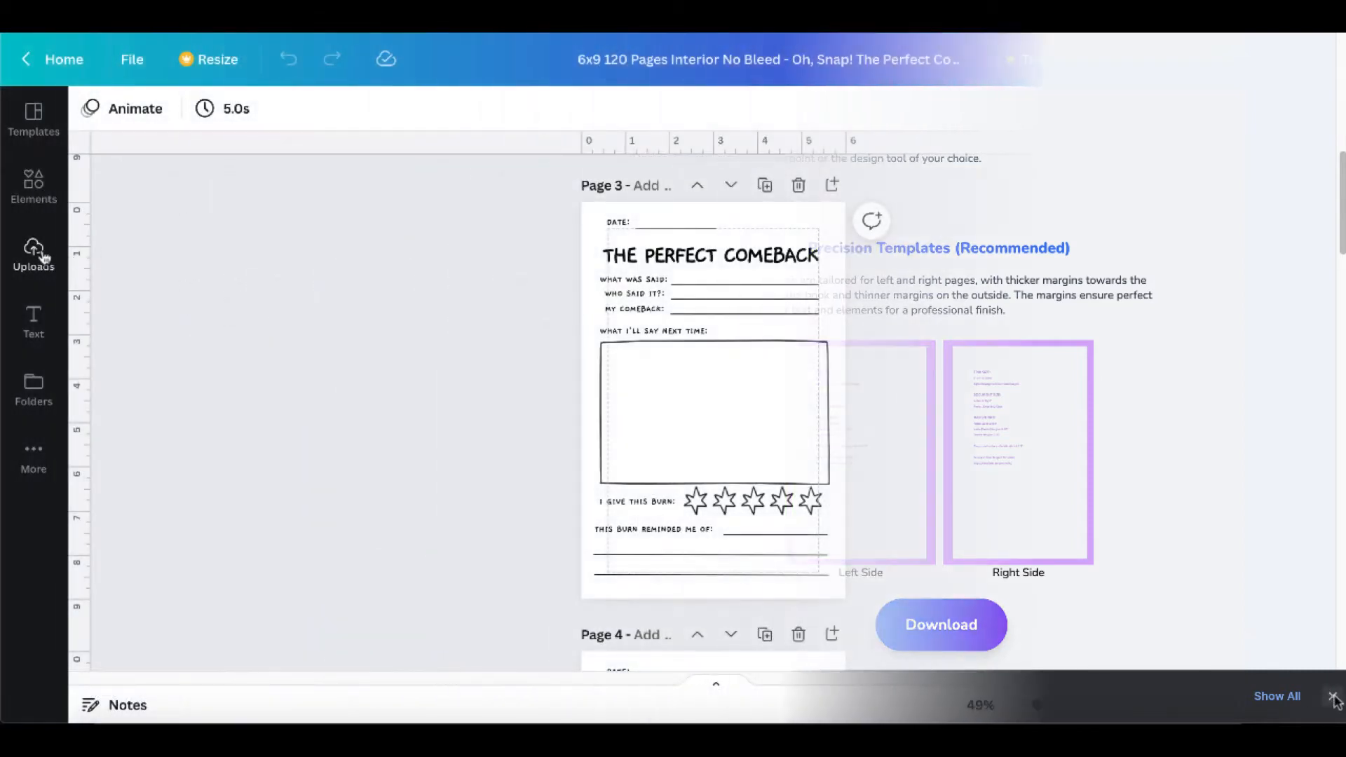
- Add the uploaded margin template to page 3 and stretch it to cover the whole page
click(33, 253)
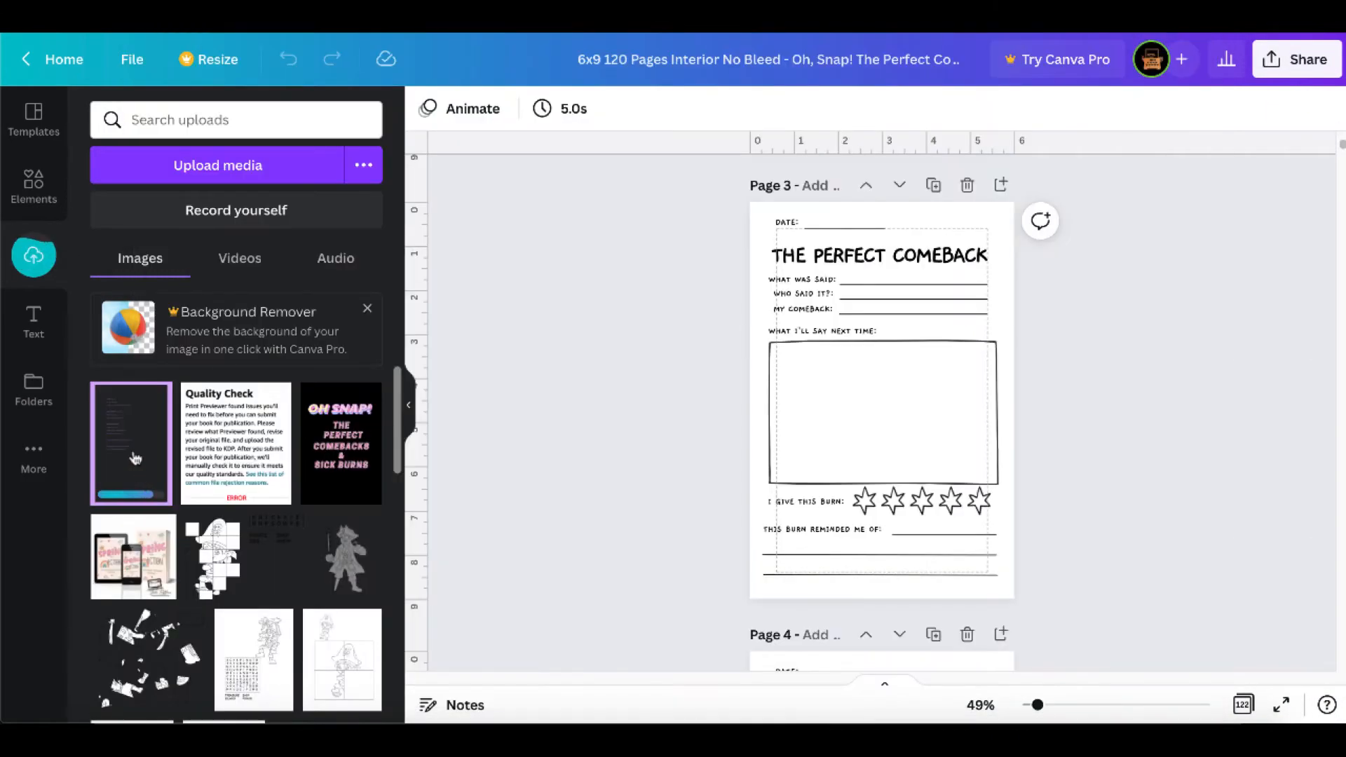
click(879, 395)
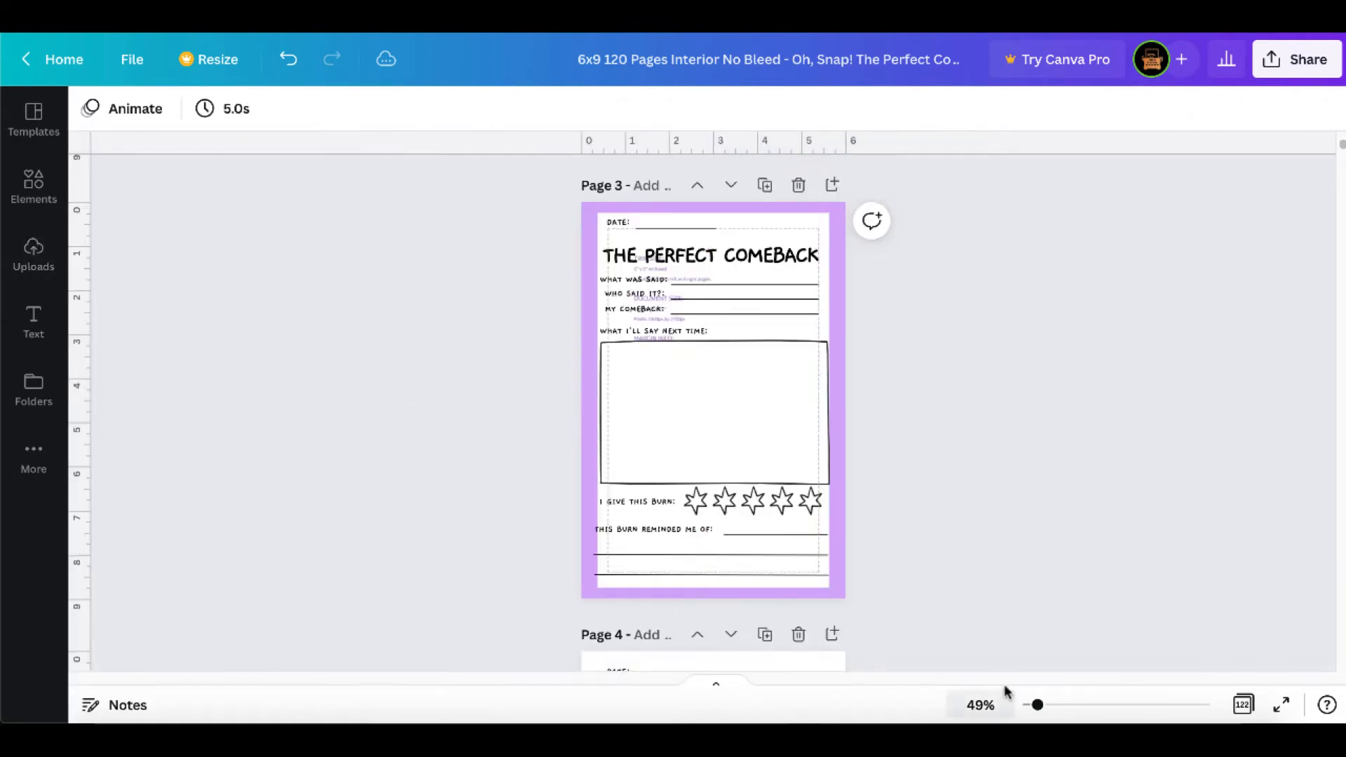
drag(1034, 704, 1051, 704)
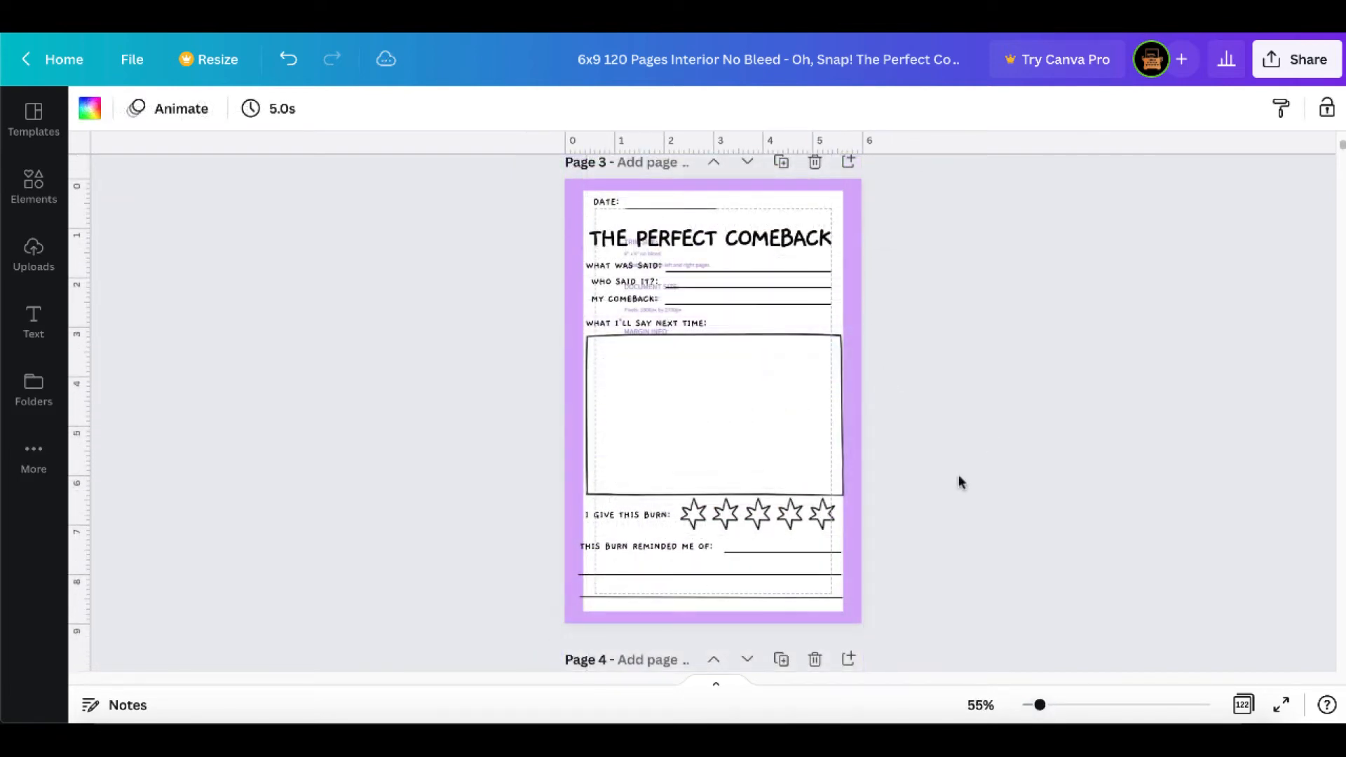
mouse_move(902, 477)
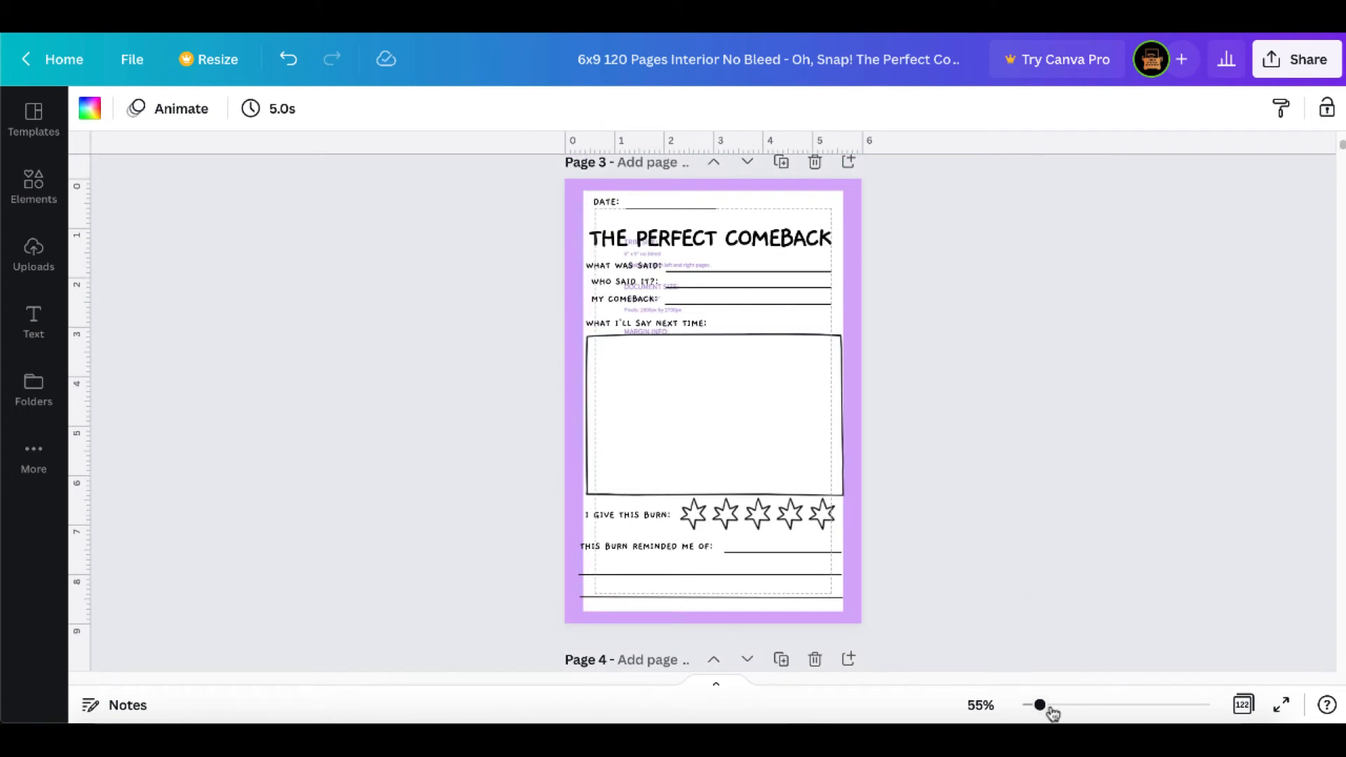
drag(1039, 704, 1048, 704)
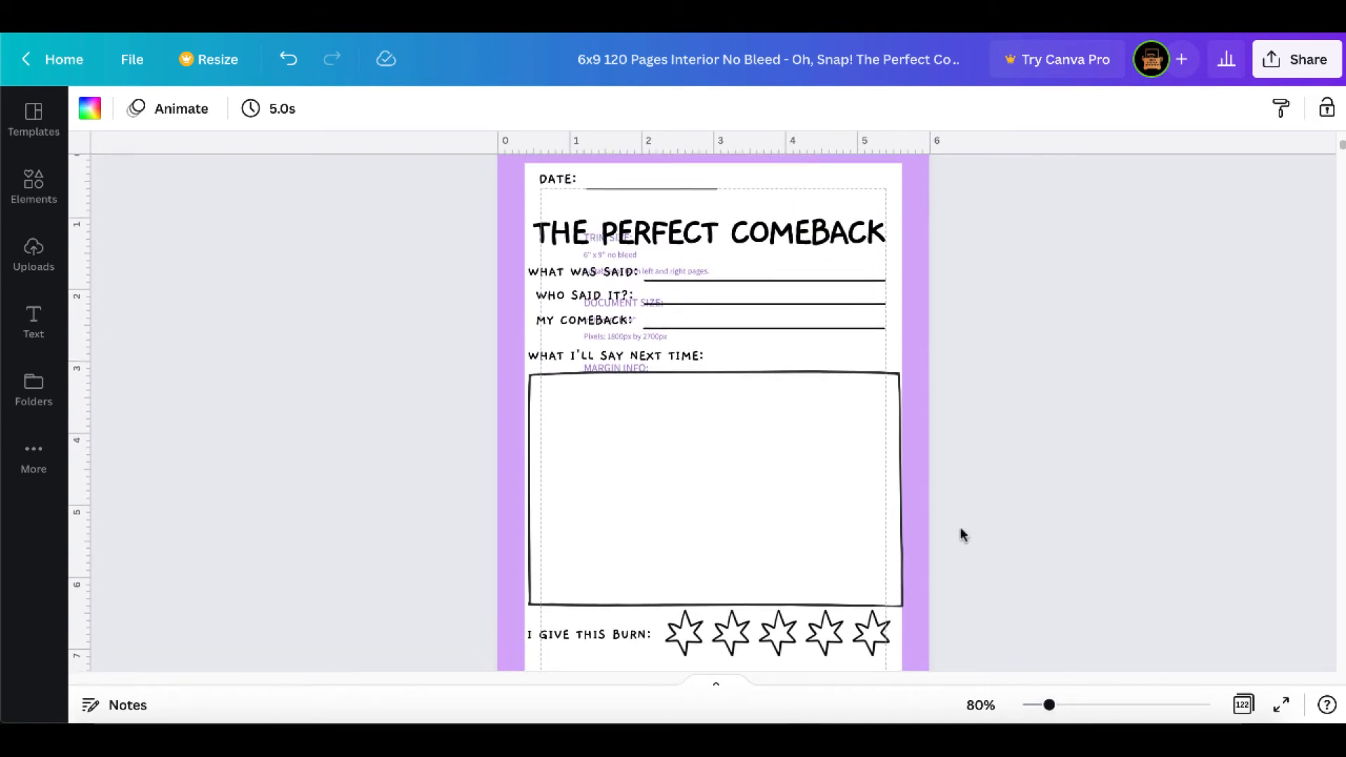
scroll(down, 3)
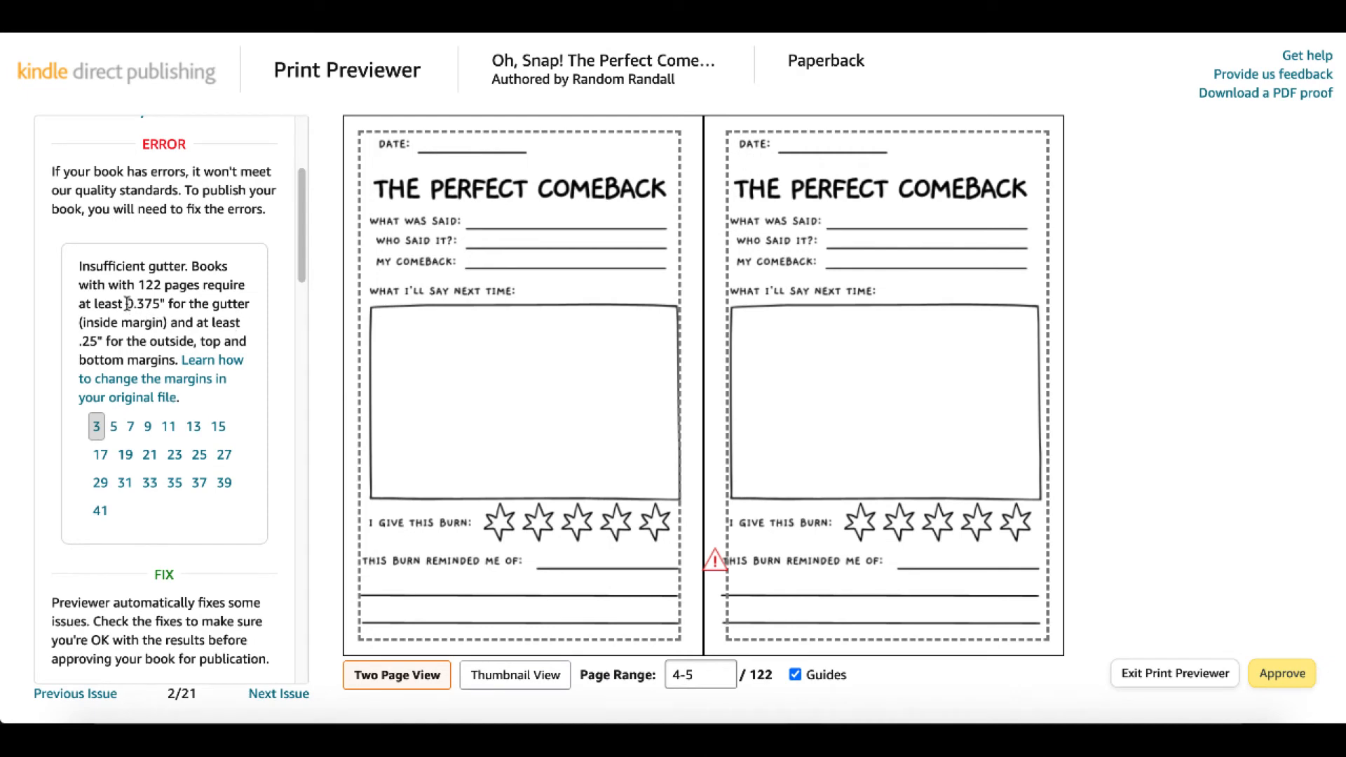
- Highlight the required 0.375-inch inside and 0.25-inch outer margin measurements in the gutter error
double_click(143, 303)
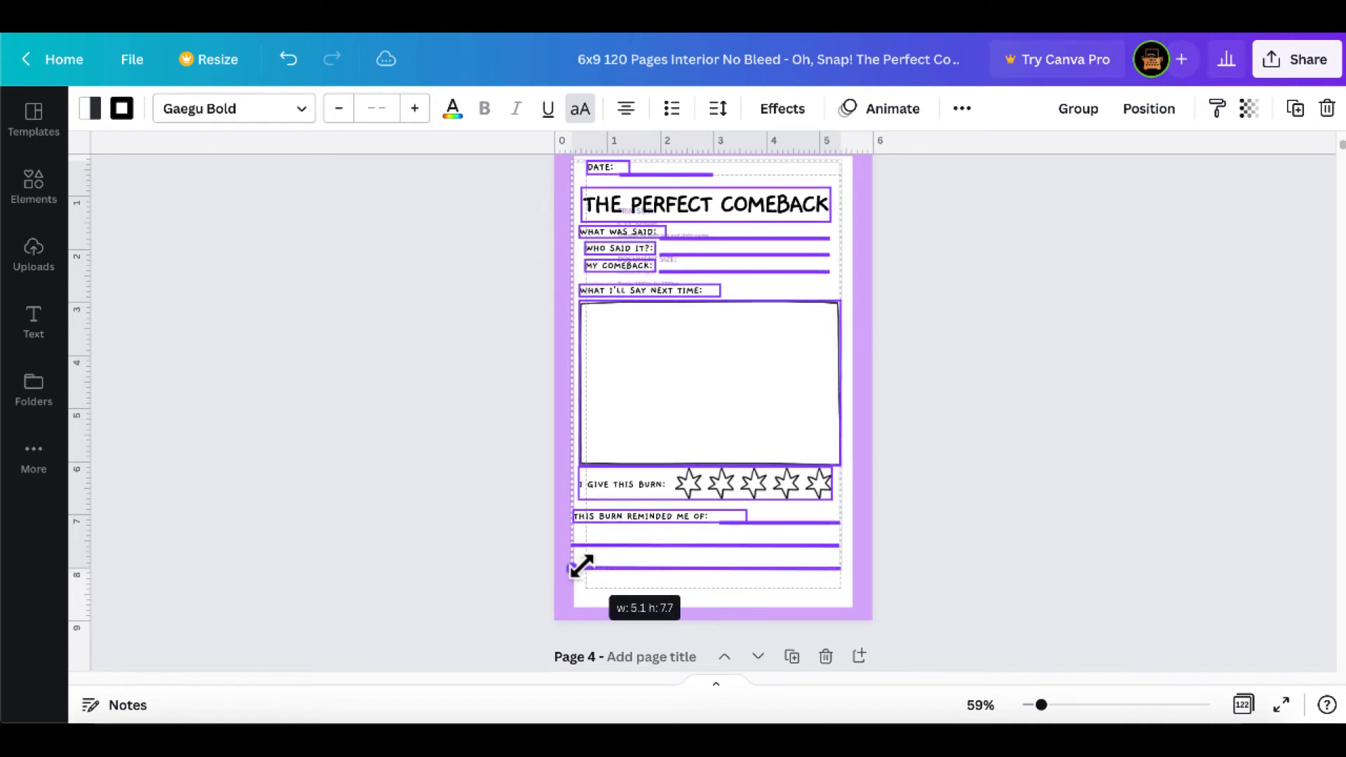
- Drag the corner handle to shrink page 3's content inside the template's margin lines
drag(582, 566, 573, 562)
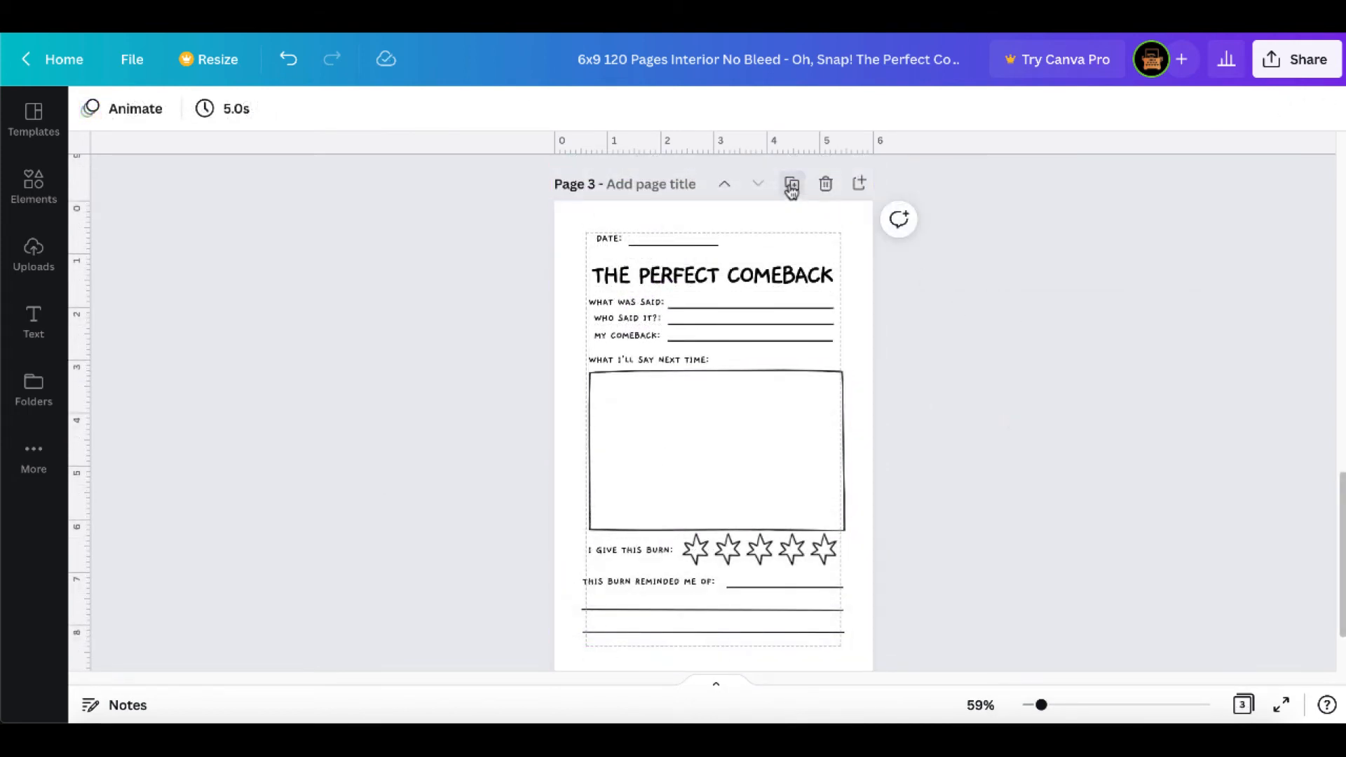
- Duplicate the adjusted page to reach 122 pages and download them all as a PDF Print
click(790, 183)
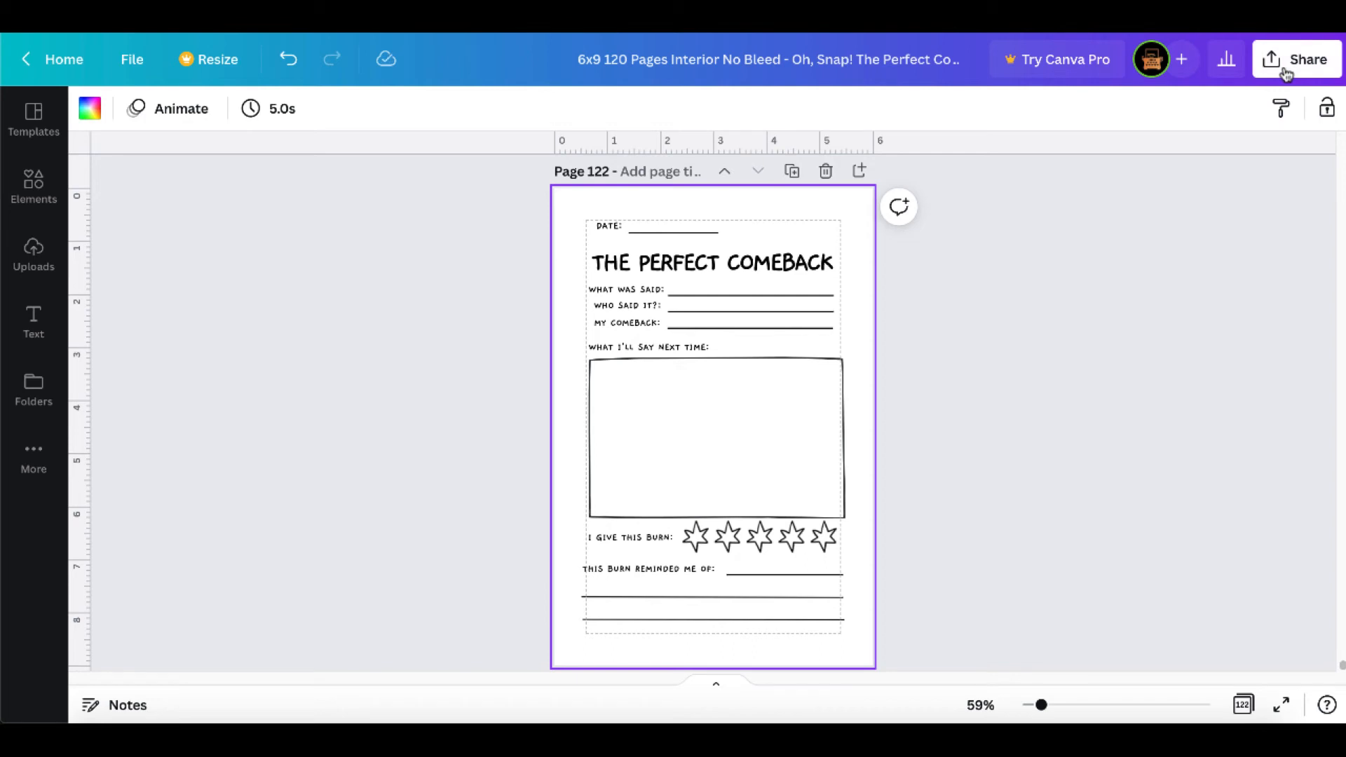
click(1297, 59)
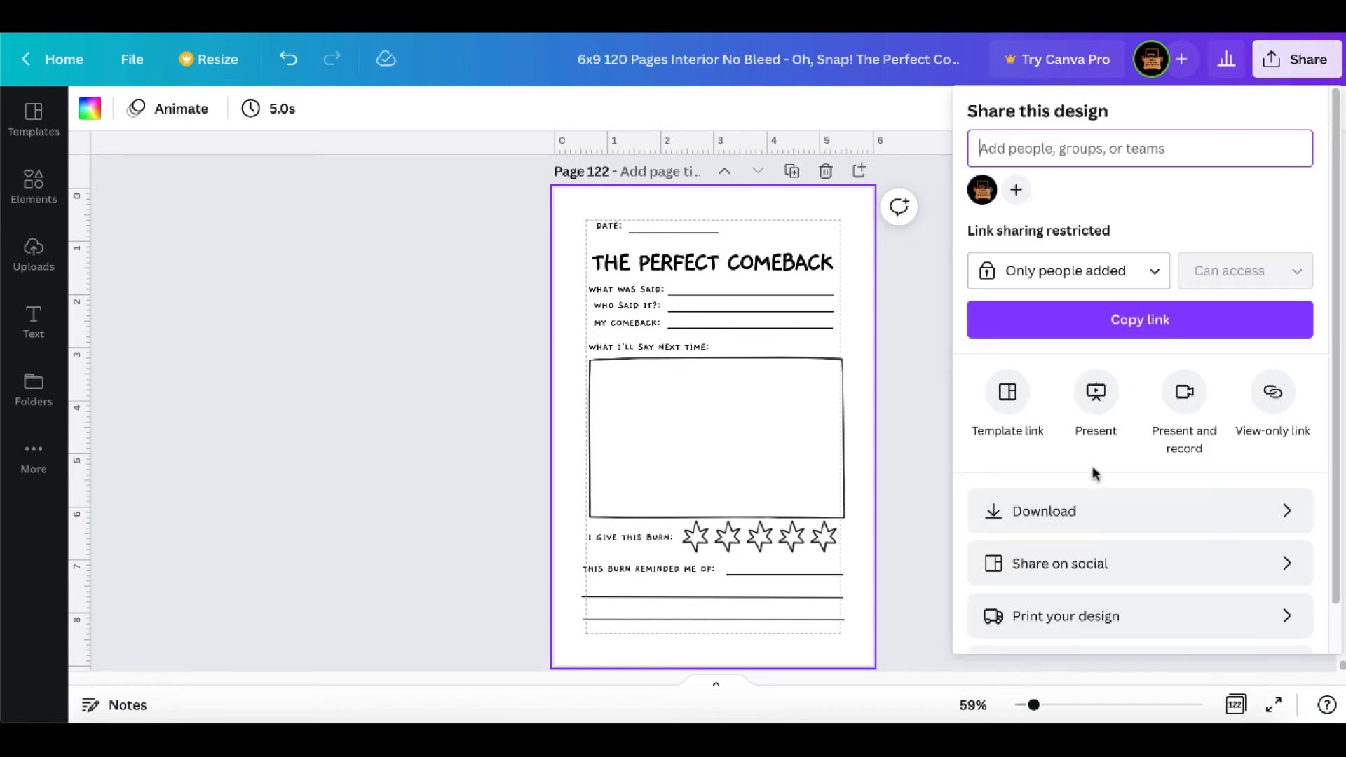
click(1044, 510)
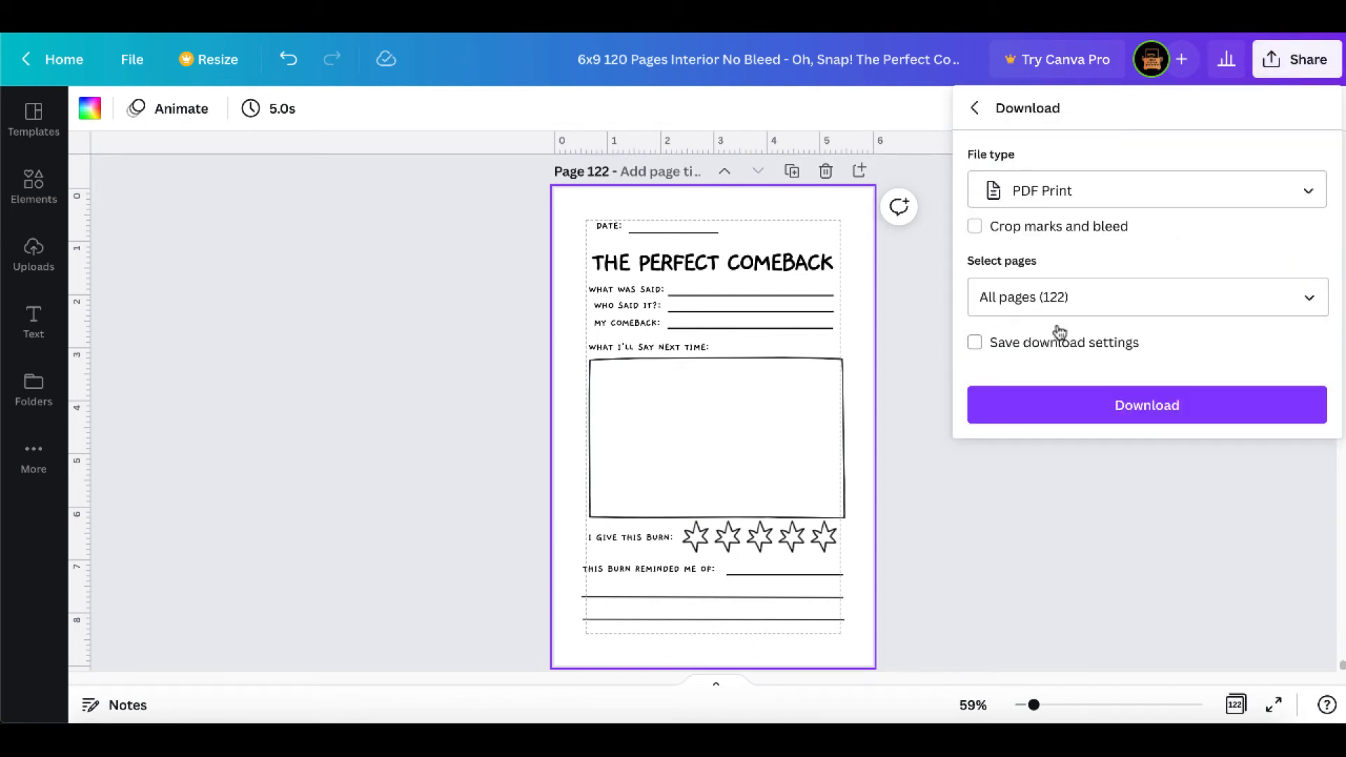
click(1146, 405)
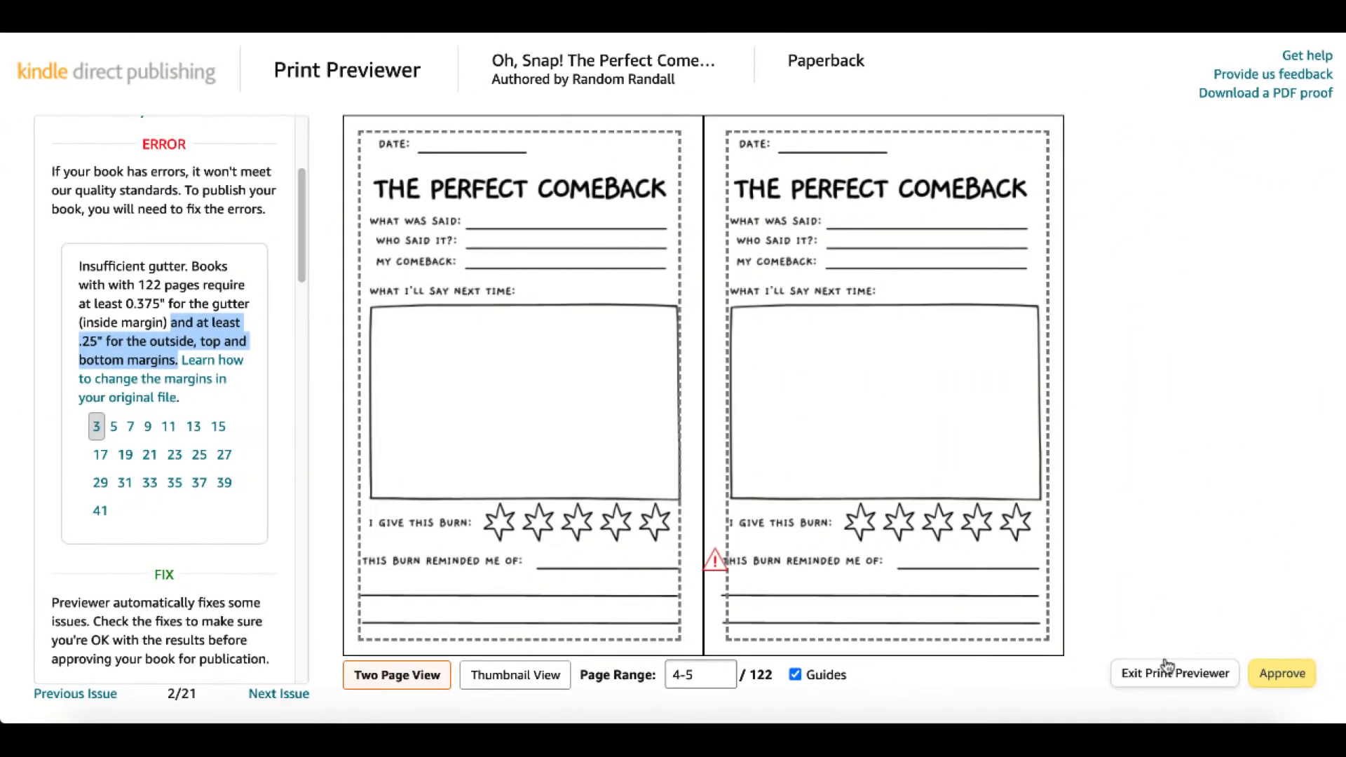
- Exit the previewer, return to Paperback Content and upload the revised PDF as the manuscript
click(1173, 673)
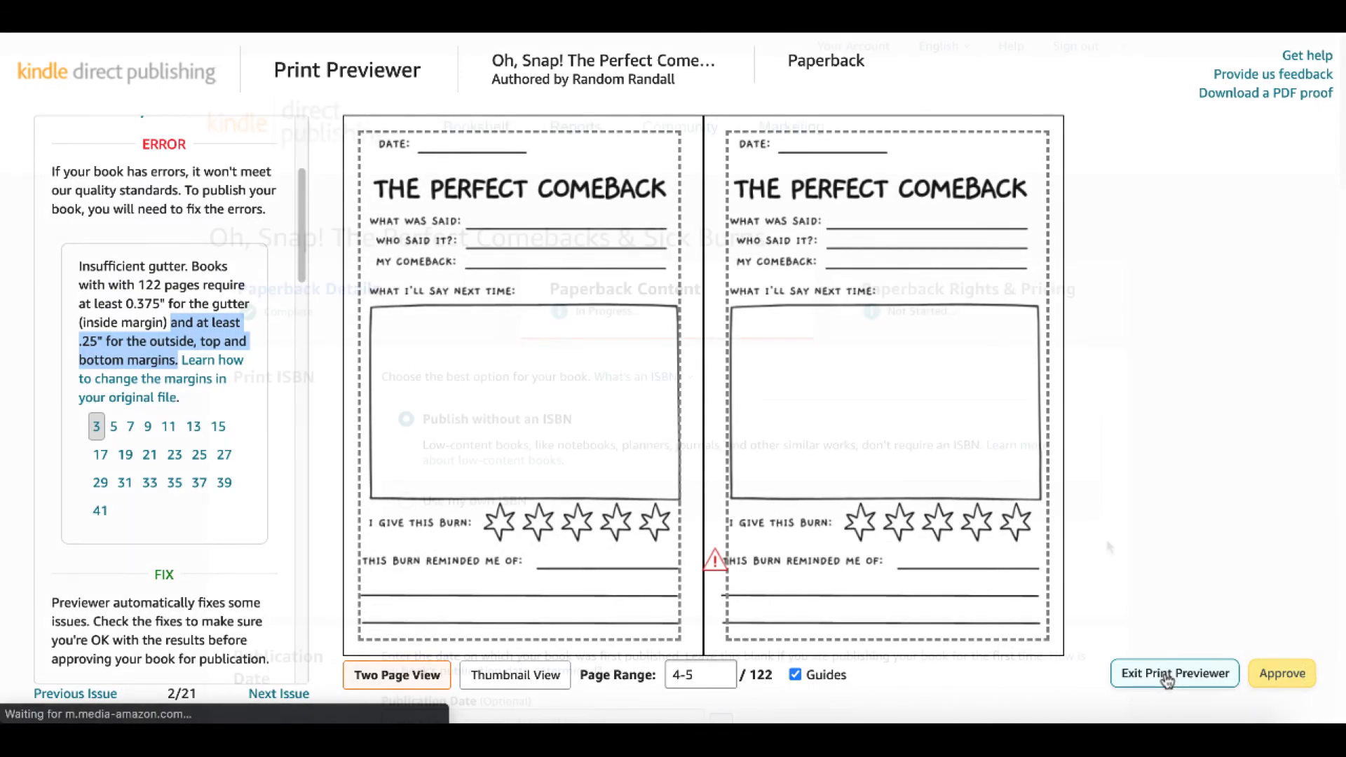
click(1173, 672)
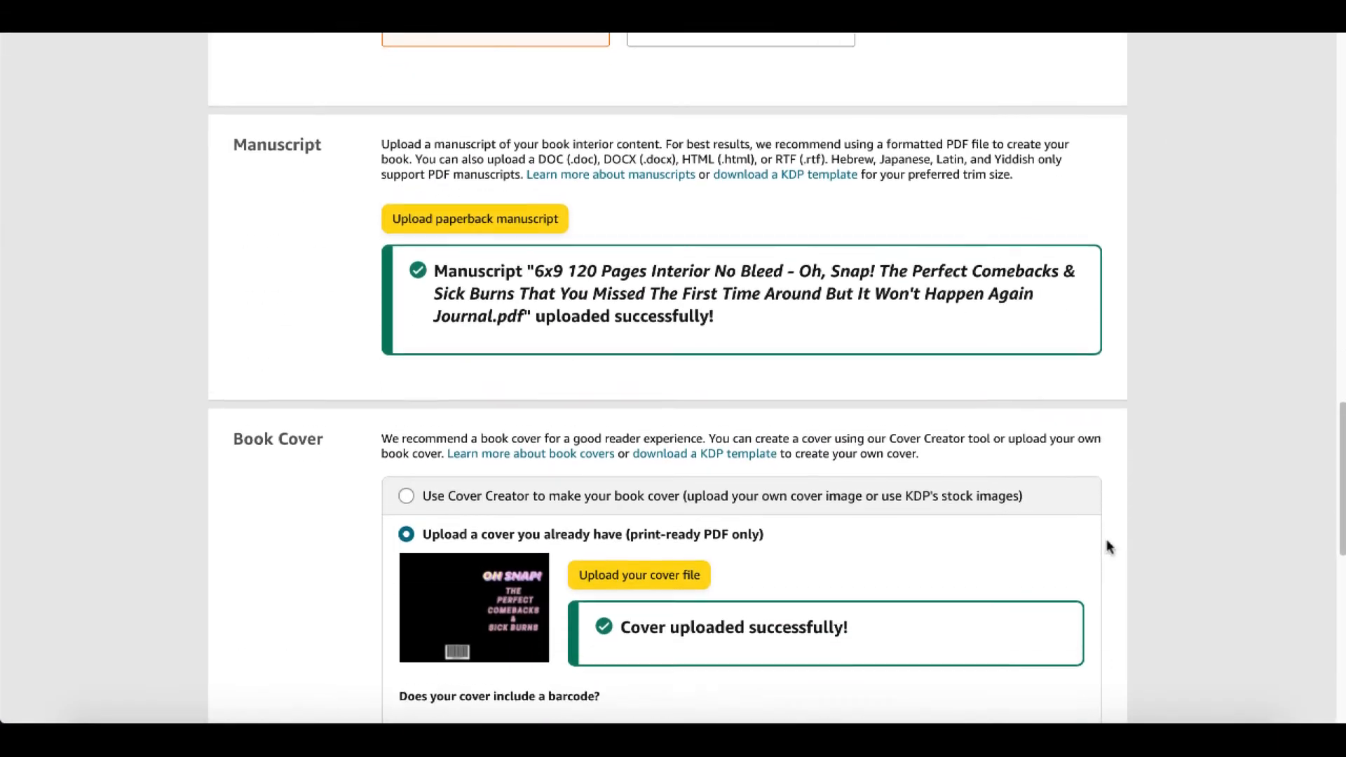
scroll(down, 3)
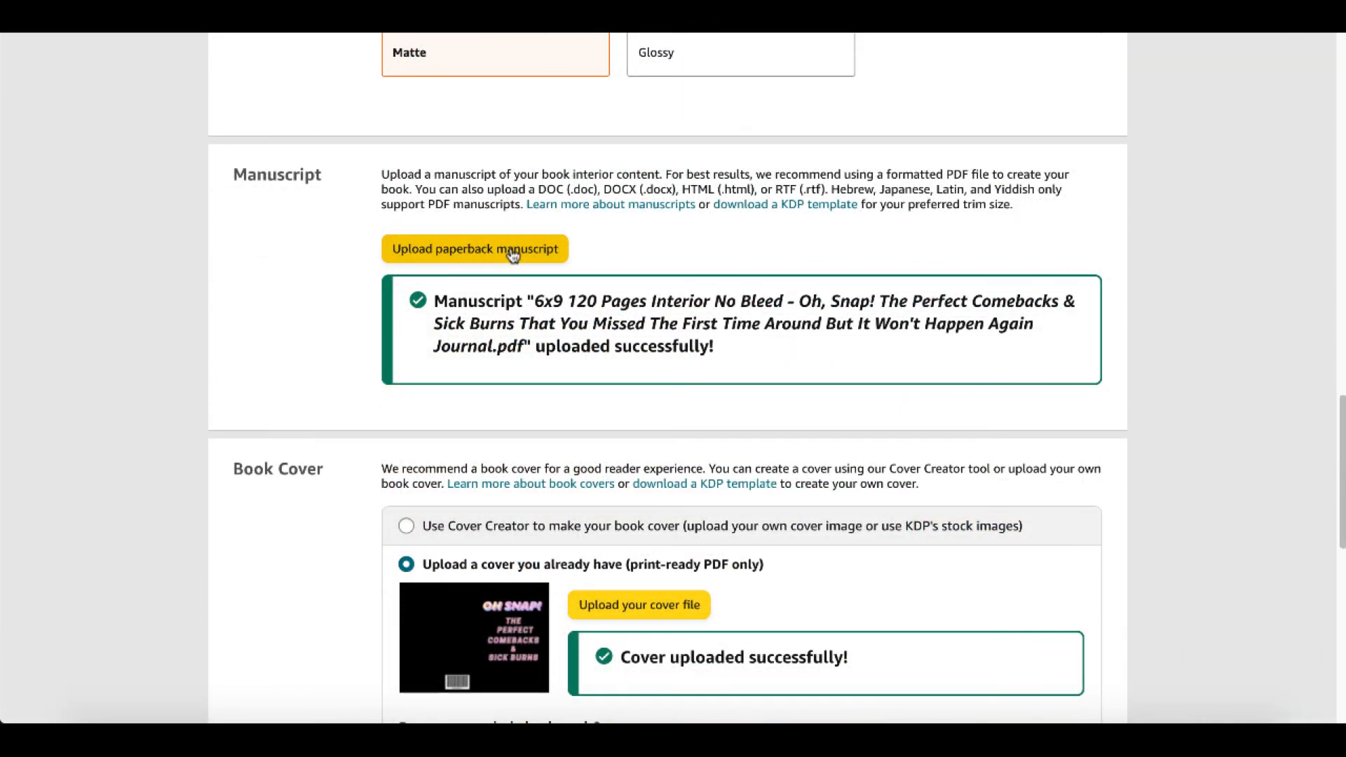
click(474, 249)
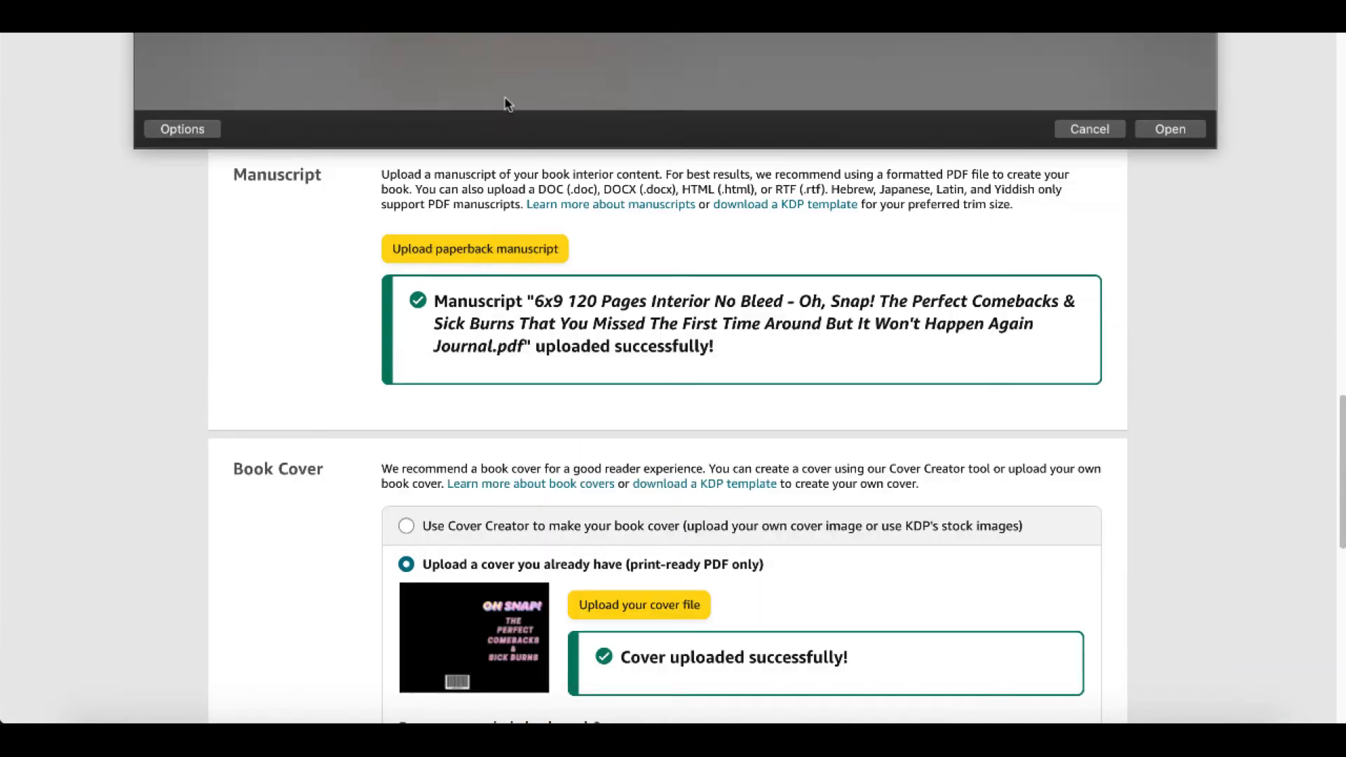
click(1168, 129)
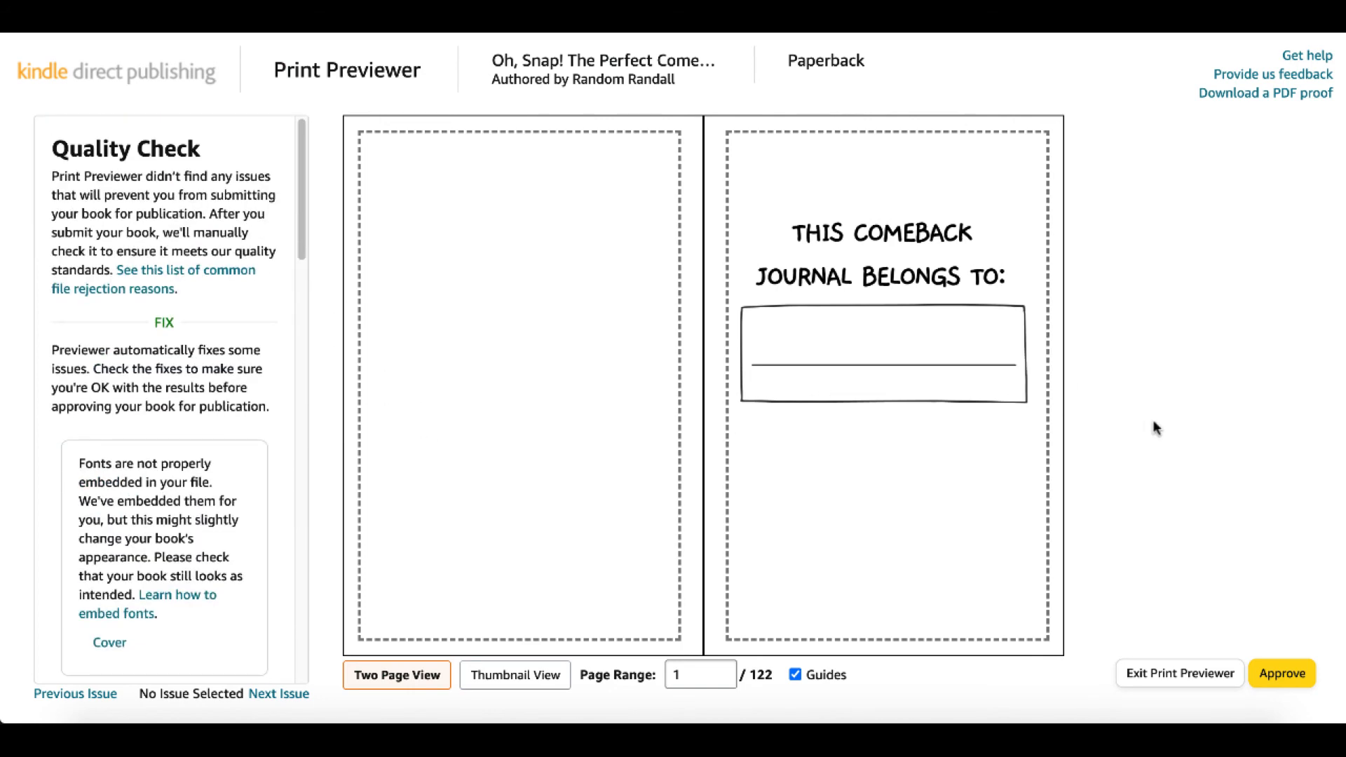
- Page forward through the revised spreads to pages 2–3 and then 4–5
click(1033, 348)
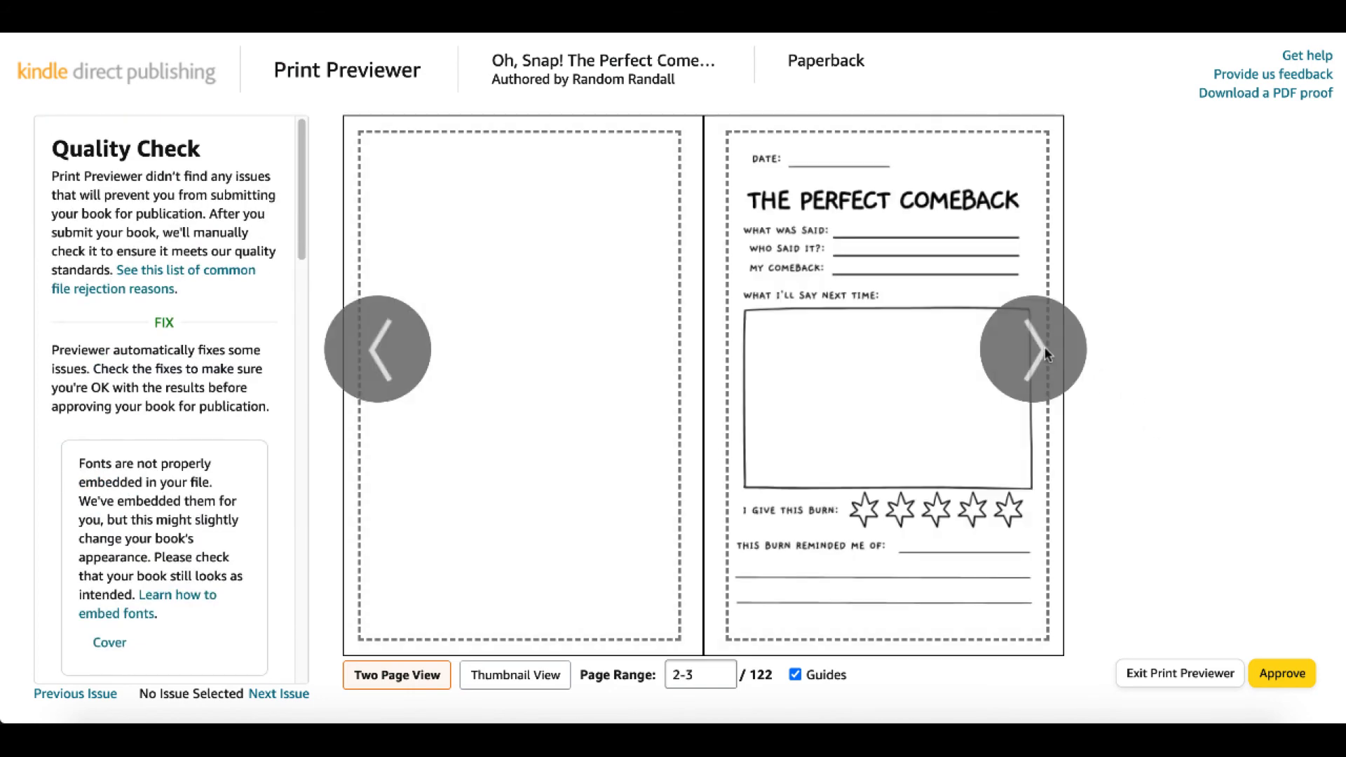
click(1032, 348)
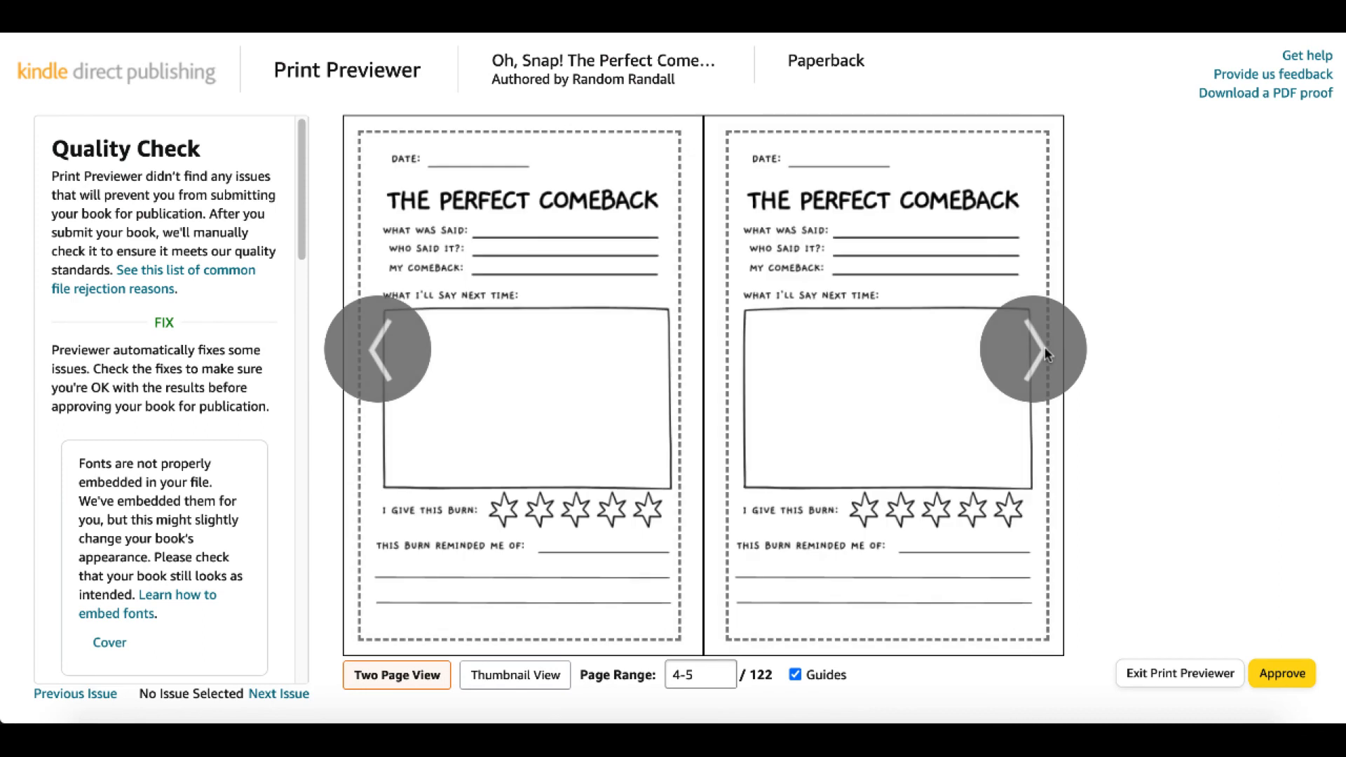